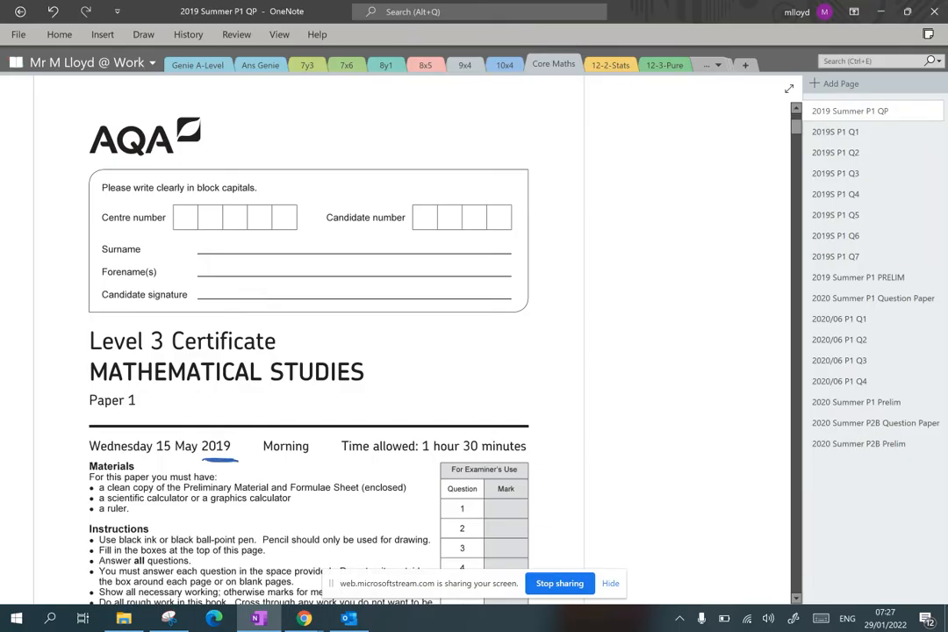
Circle the AQA logo on the cover, then move to the Q1 page
drag(88, 403, 154, 401)
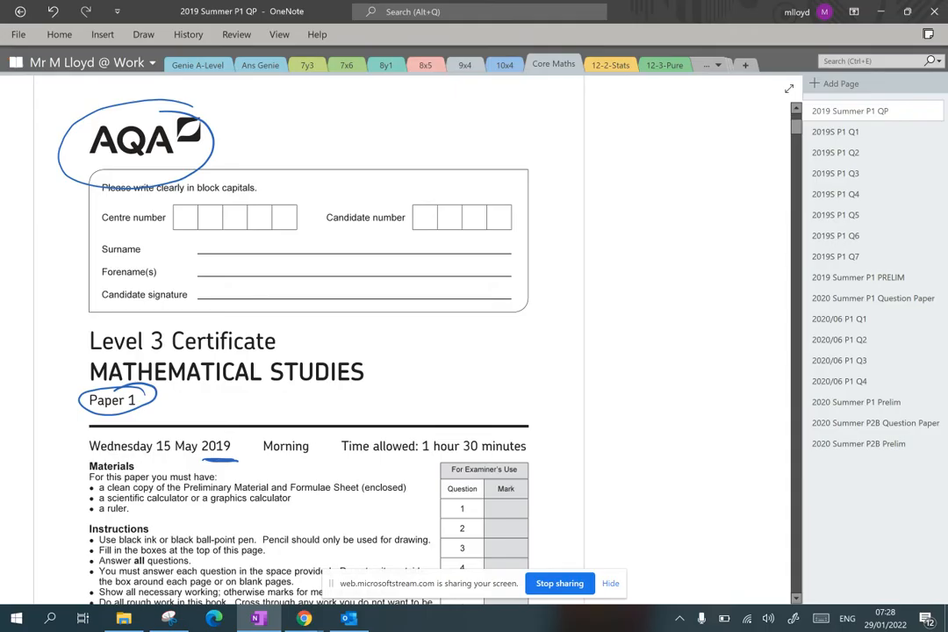
click(836, 130)
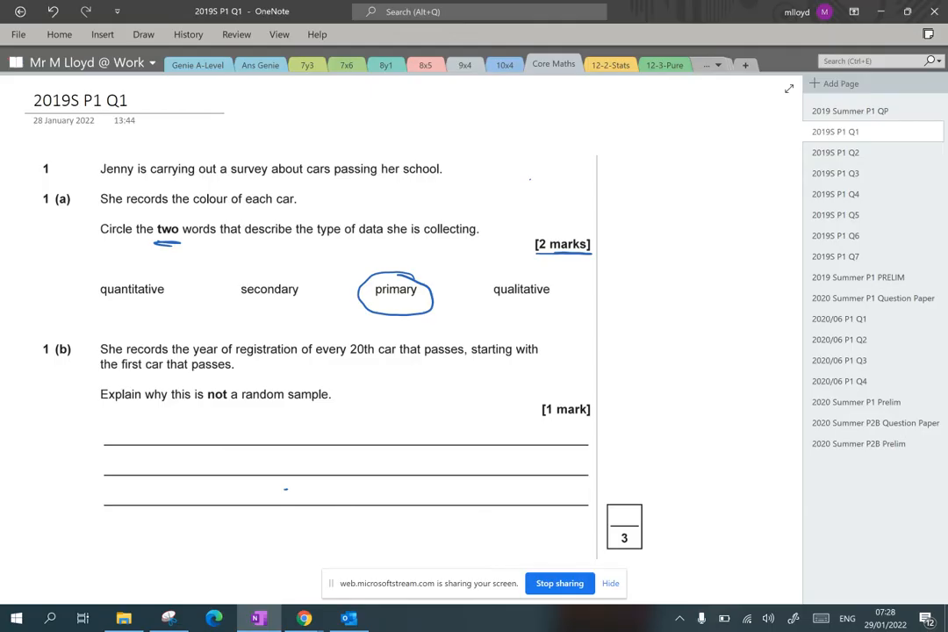
Circle qualitative and handwrite 1(b): not every car has an equal opportunity of being selected
drag(491, 289, 547, 290)
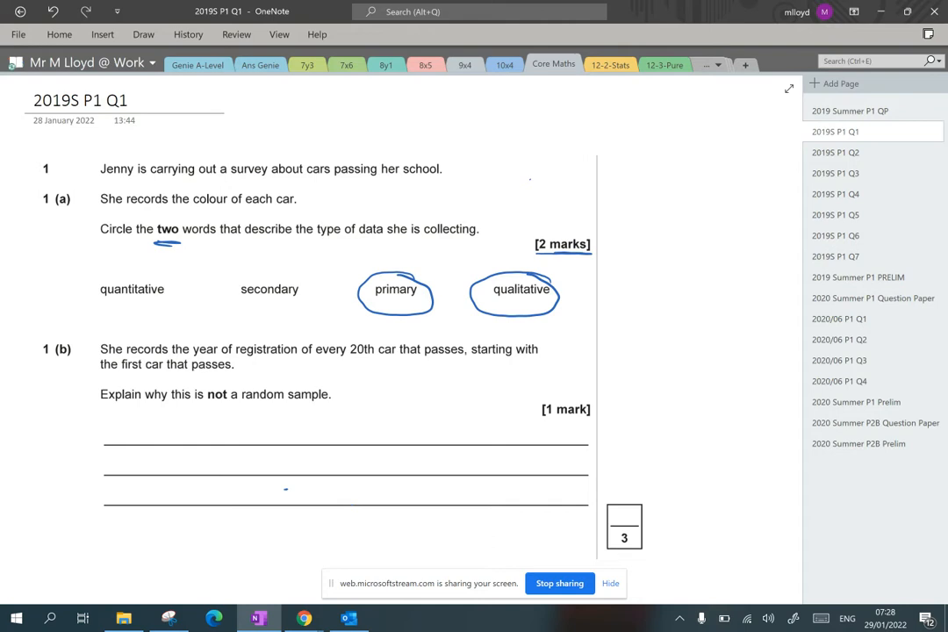
drag(104, 429, 162, 435)
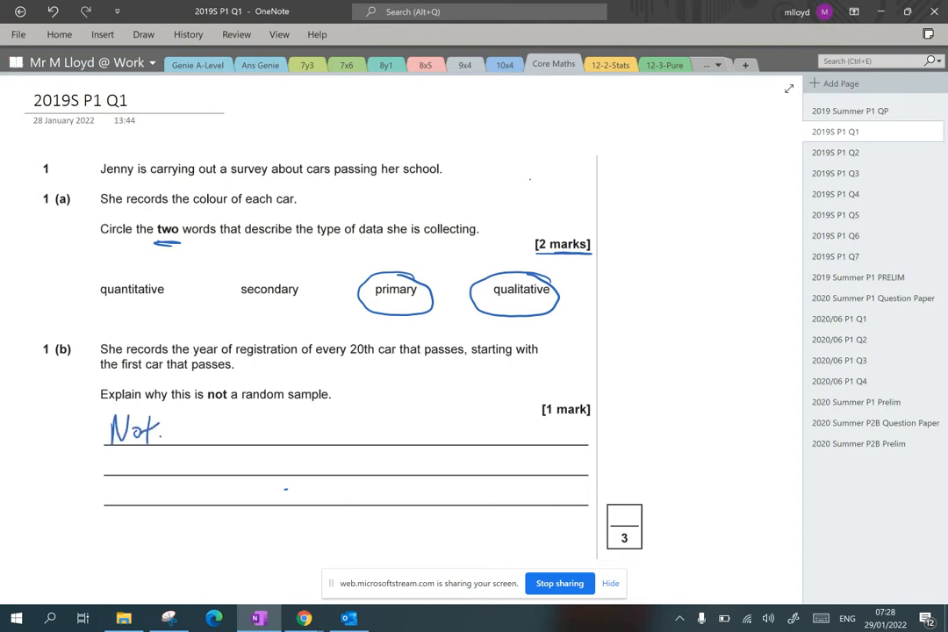
text(every car has an equal opportu)
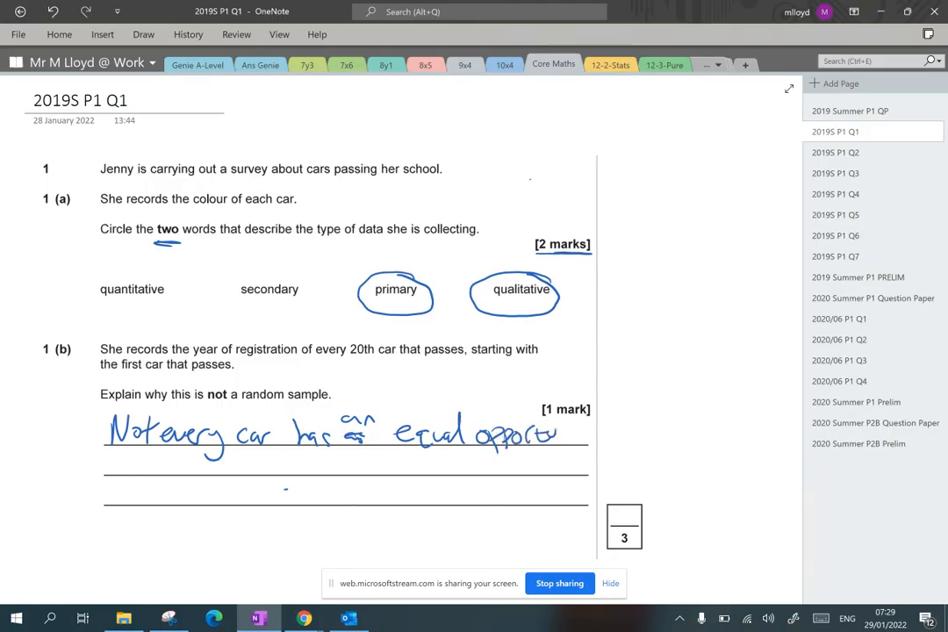
drag(553, 435, 597, 439)
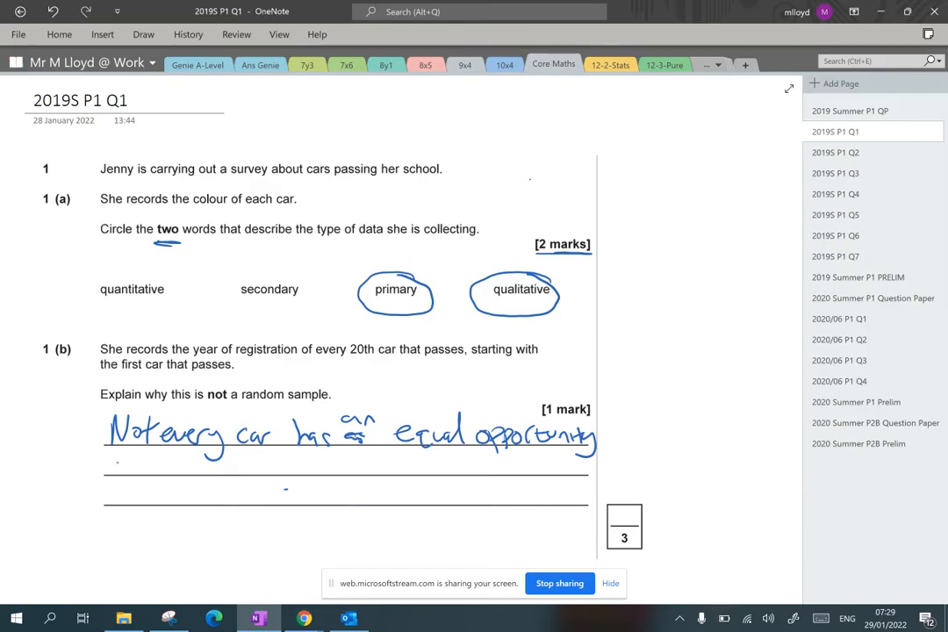
text(of being selected)
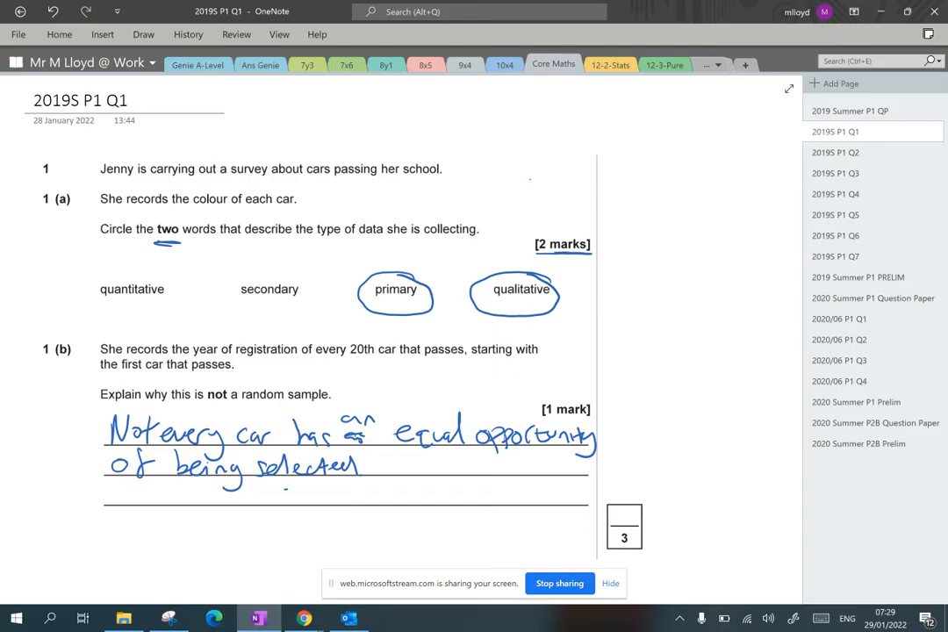
mouse_move(842, 151)
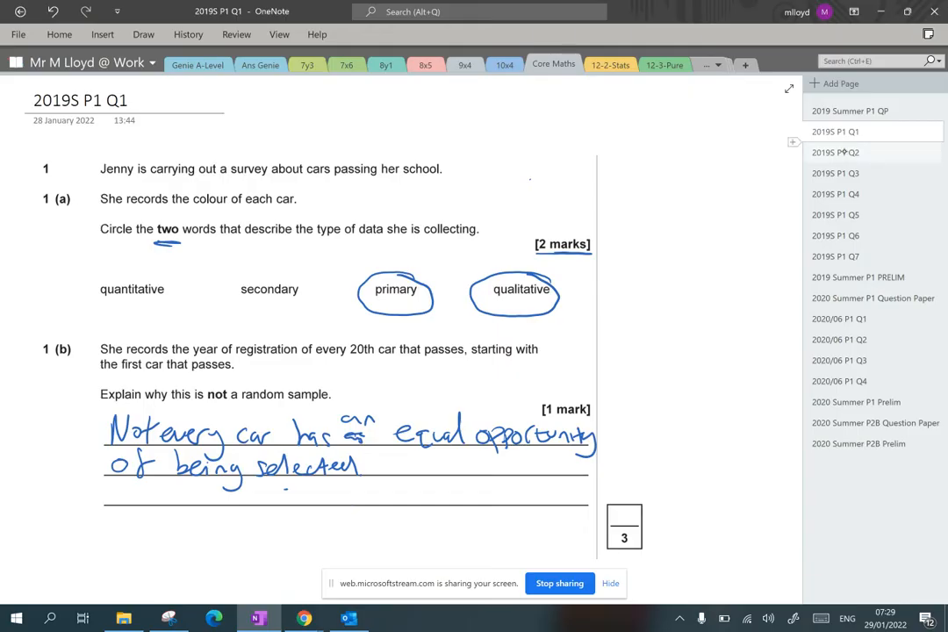
On the Q2 page, underline the 5% January rise and the 2% inflationary increase
click(836, 151)
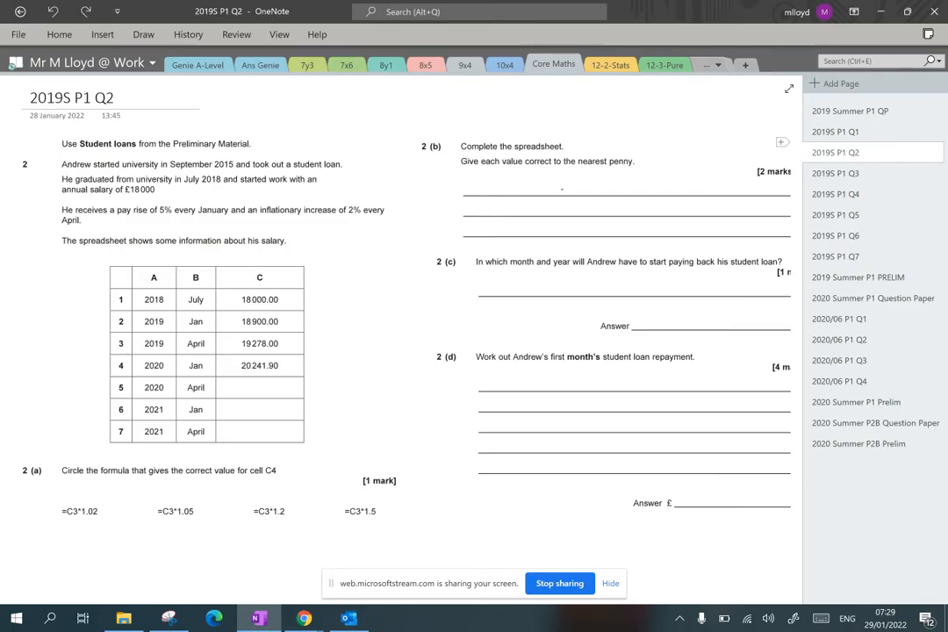
scroll(down, 3)
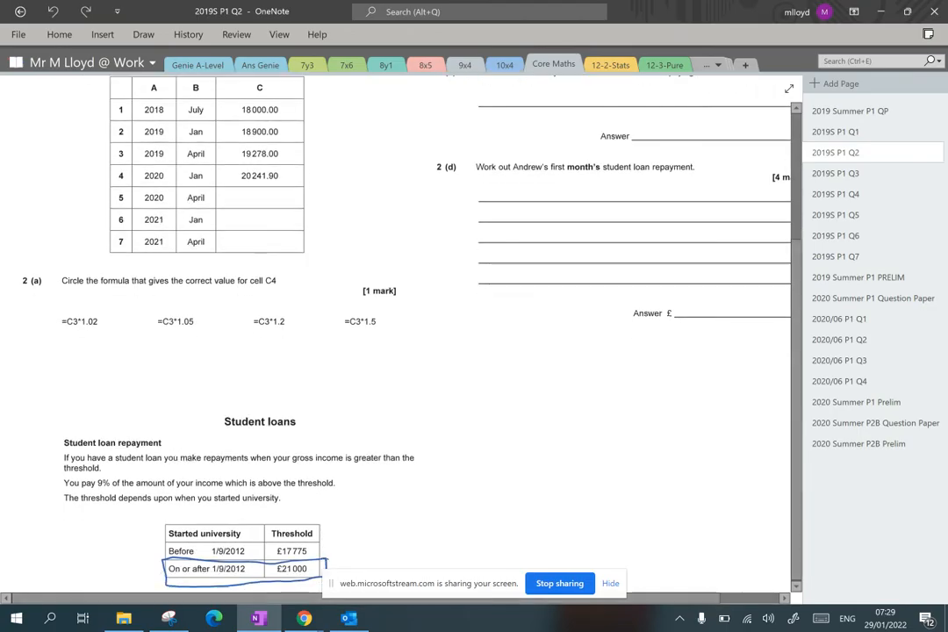
scroll(down, 3)
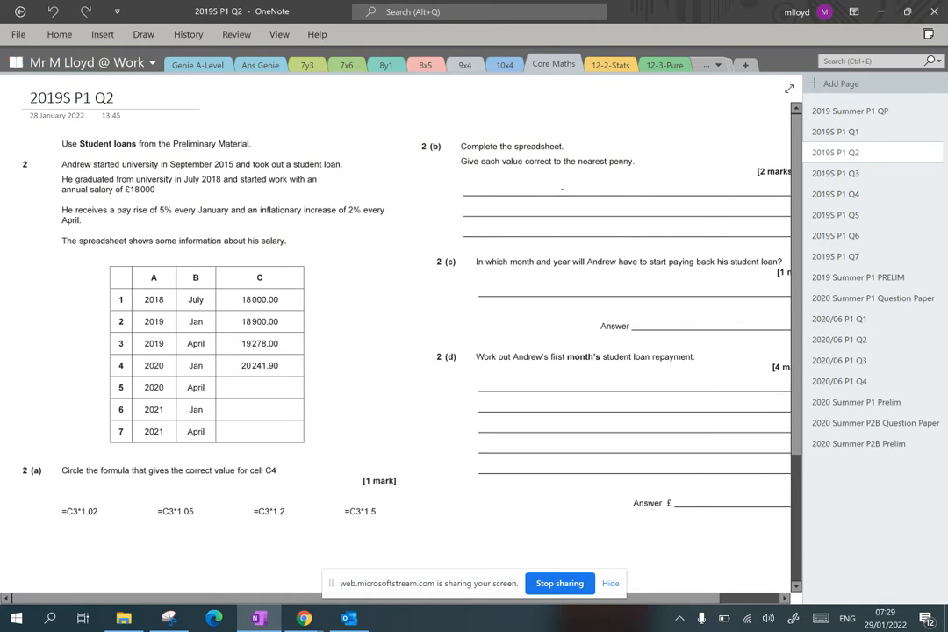
click(481, 209)
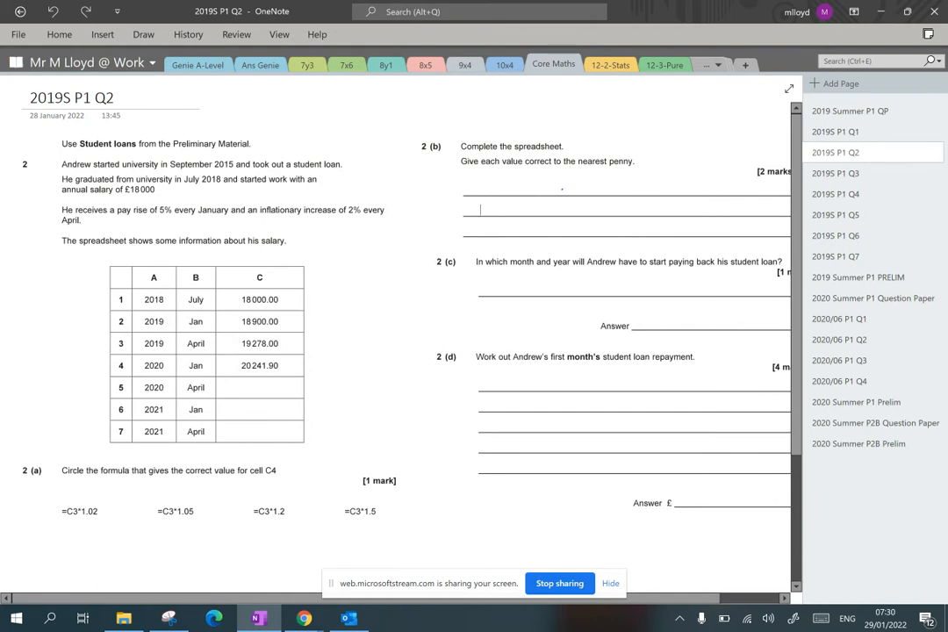
drag(162, 221, 226, 214)
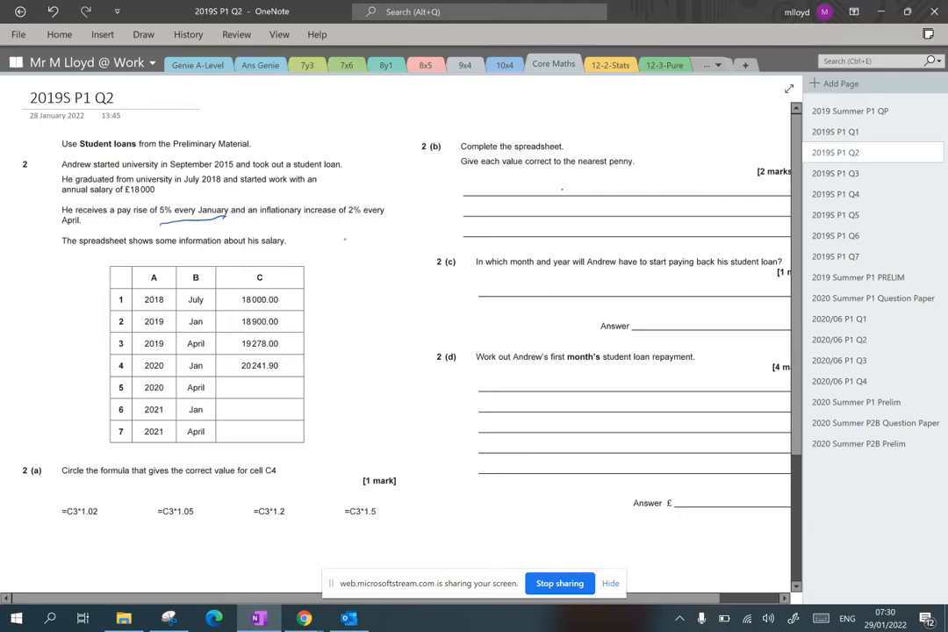
drag(324, 219, 374, 218)
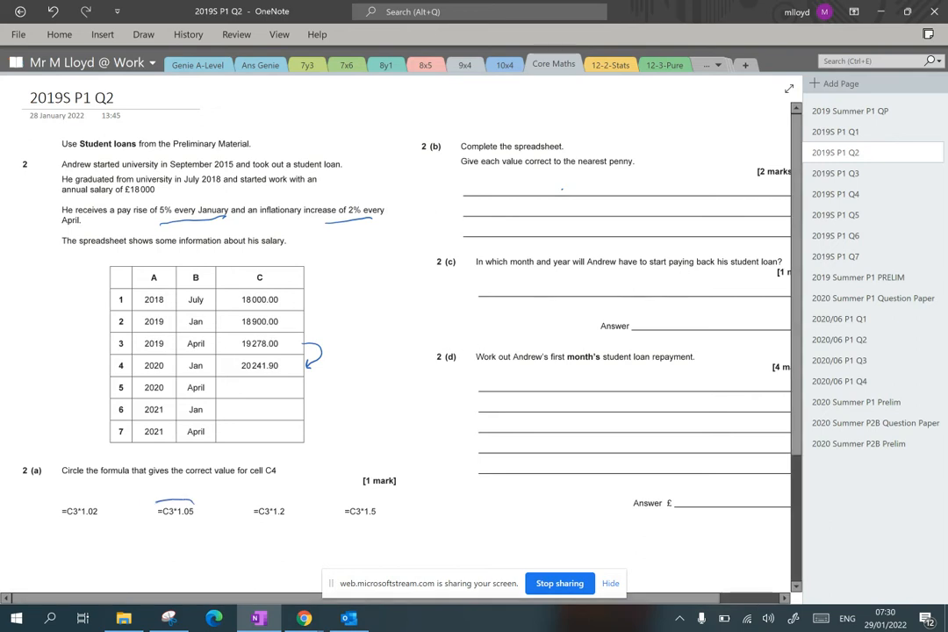
Circle the formula =C3*1.05 and mark the rises between the table rows
drag(158, 518, 197, 512)
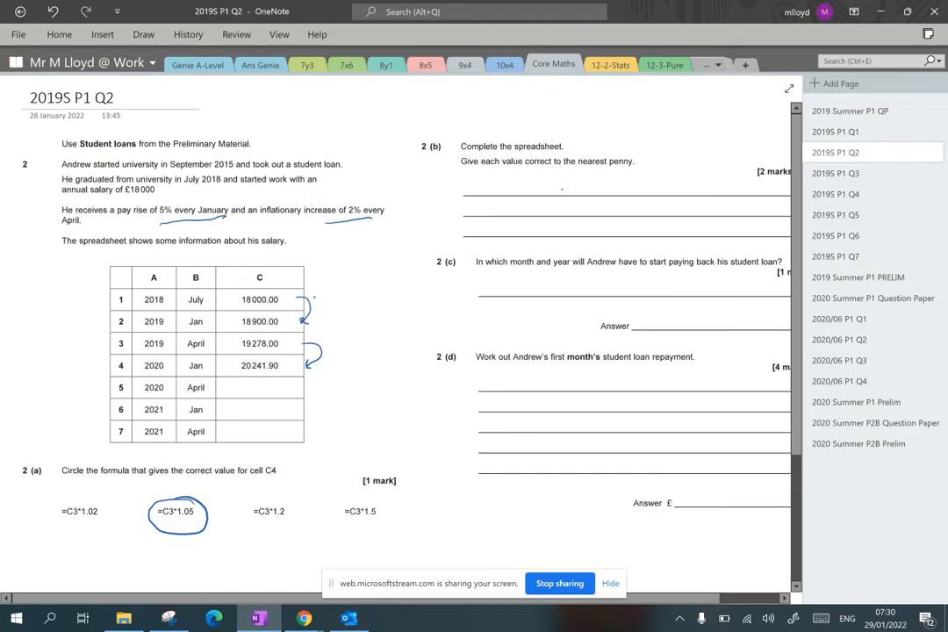
drag(308, 316, 333, 290)
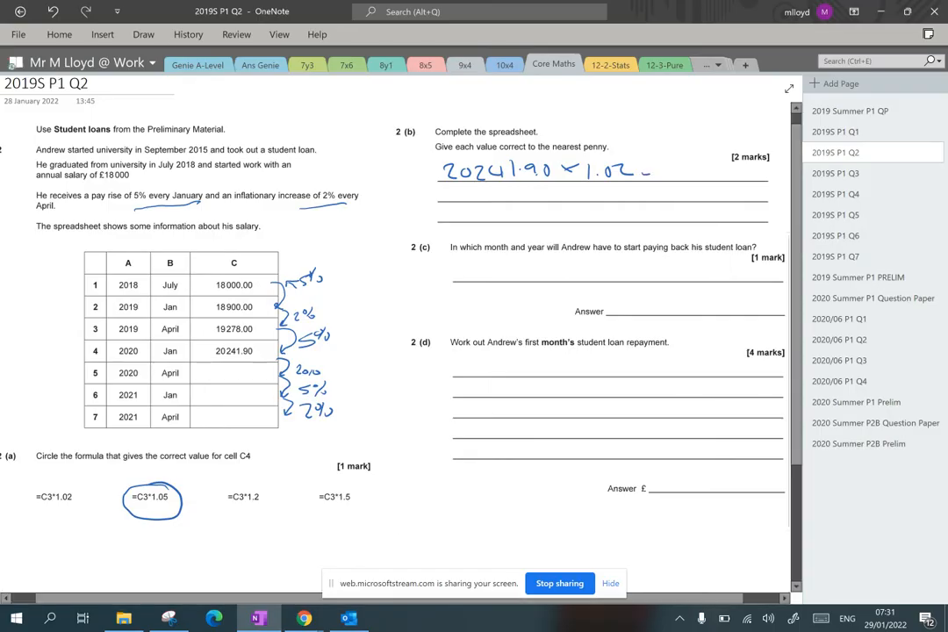
Write the 2(b) ×1.02/×1.05 working and fill the table rows with 20646.74, 21679.07 and 22112.66
drag(641, 175, 667, 185)
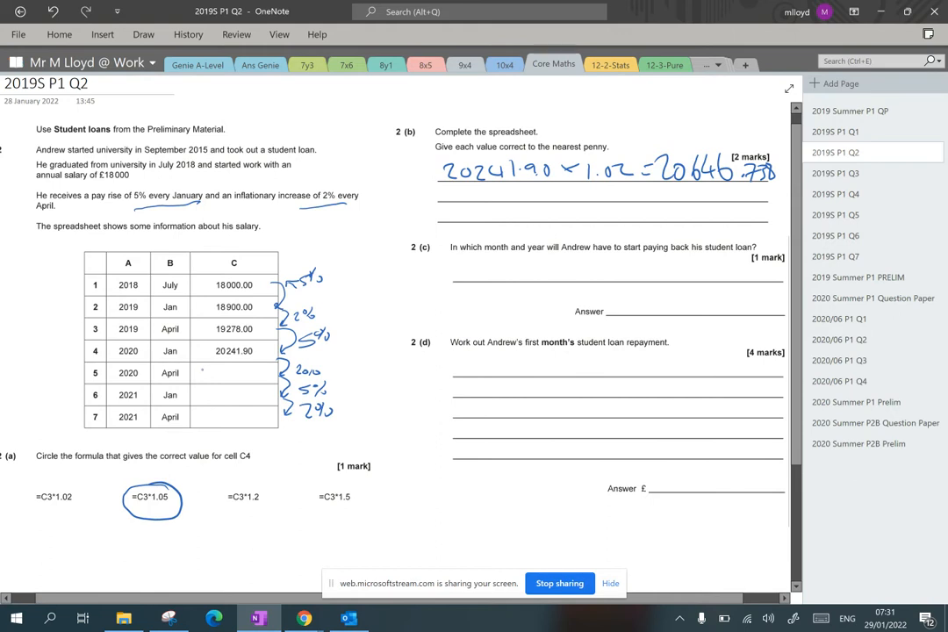
text(20646.7)
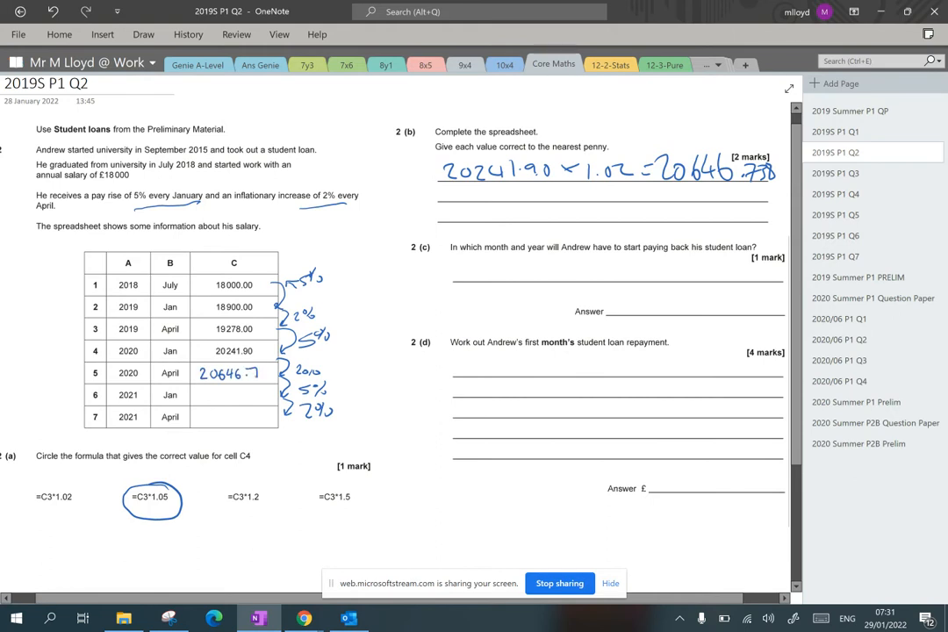
text(4)
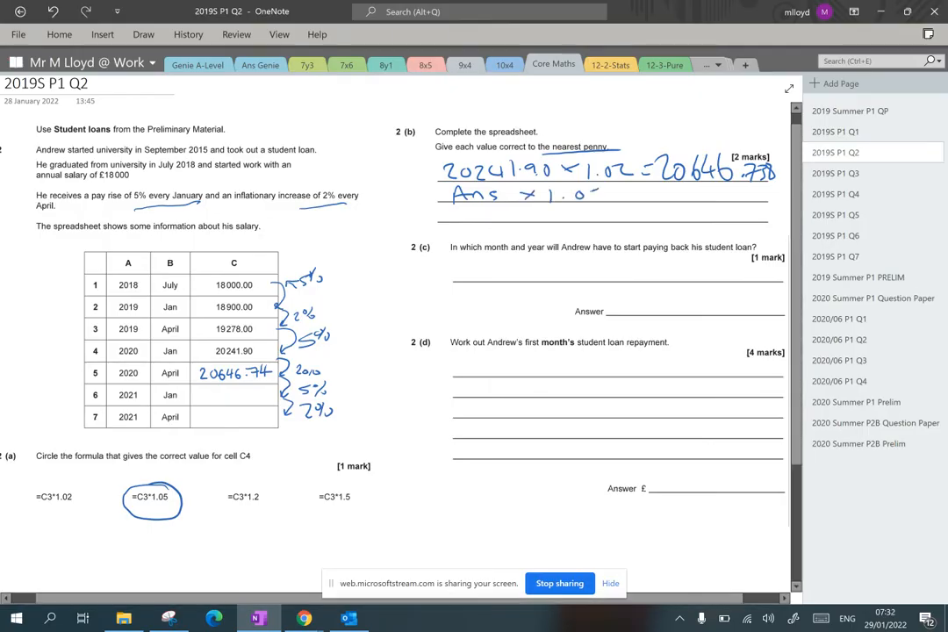
text(5 = 21679..)
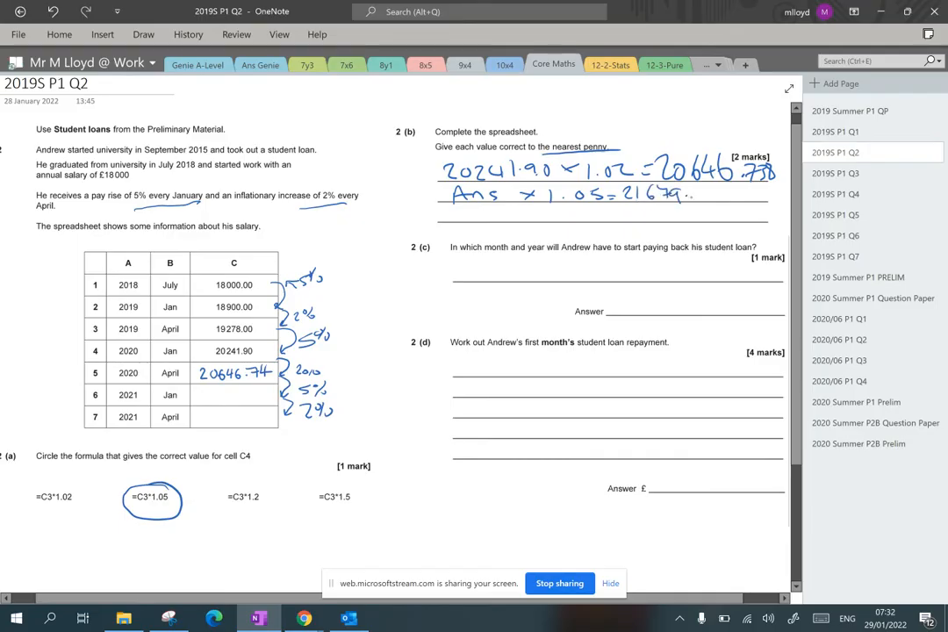
text(0749)
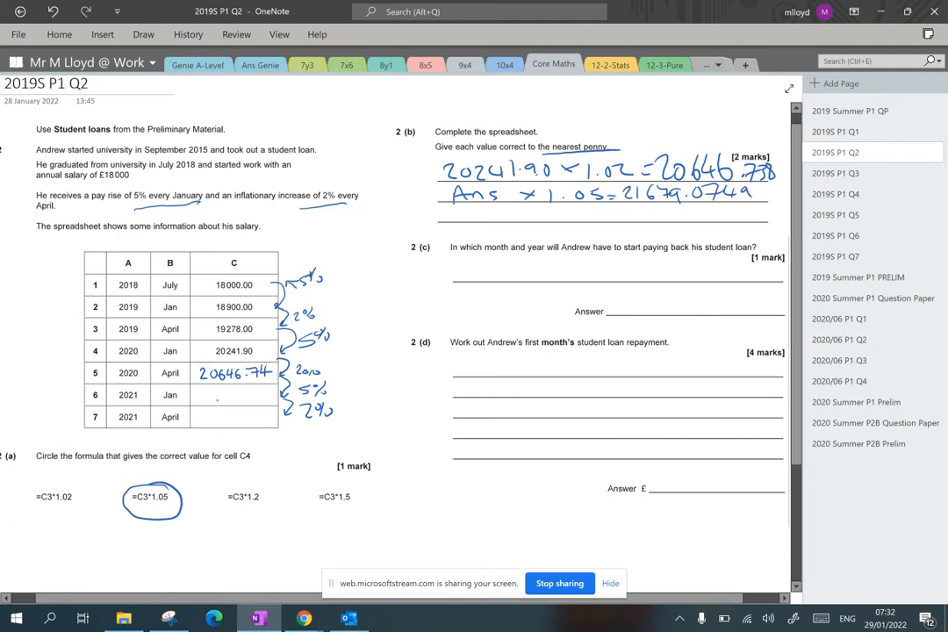
text(21.)
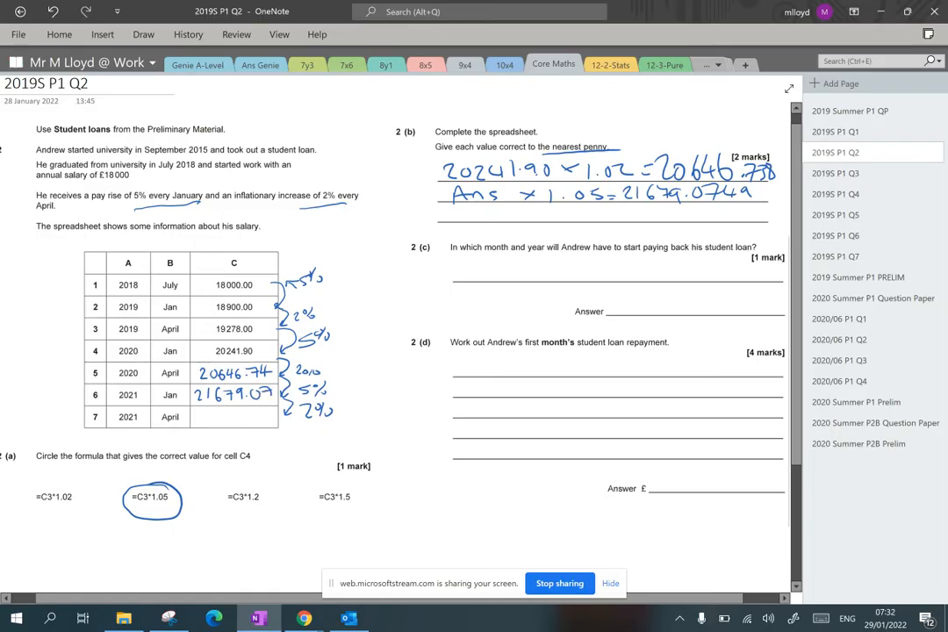
drag(447, 214, 530, 214)
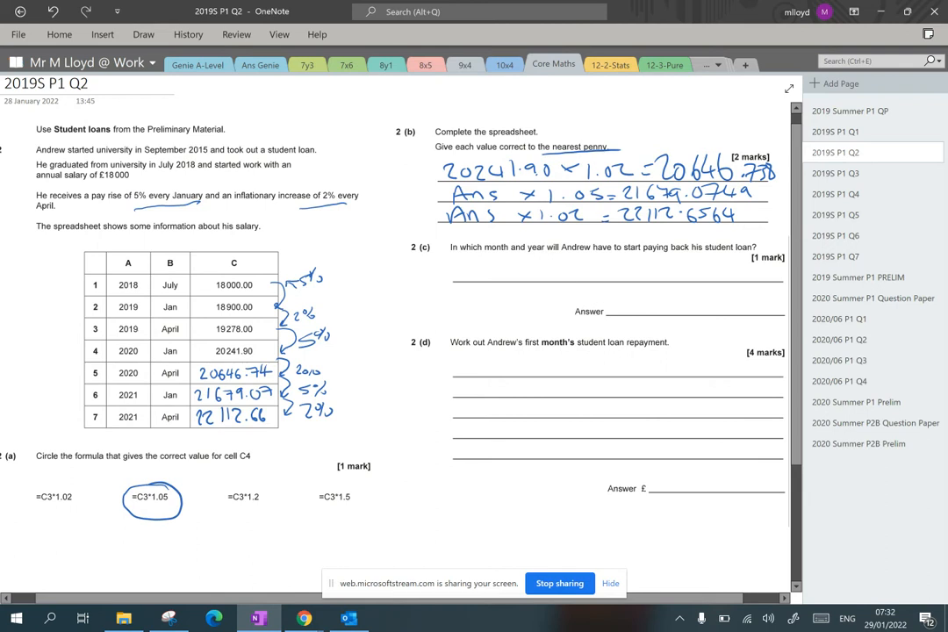
Answer 2(c) with Jan 2021 and move down to part 2(d)
scroll(down, 3)
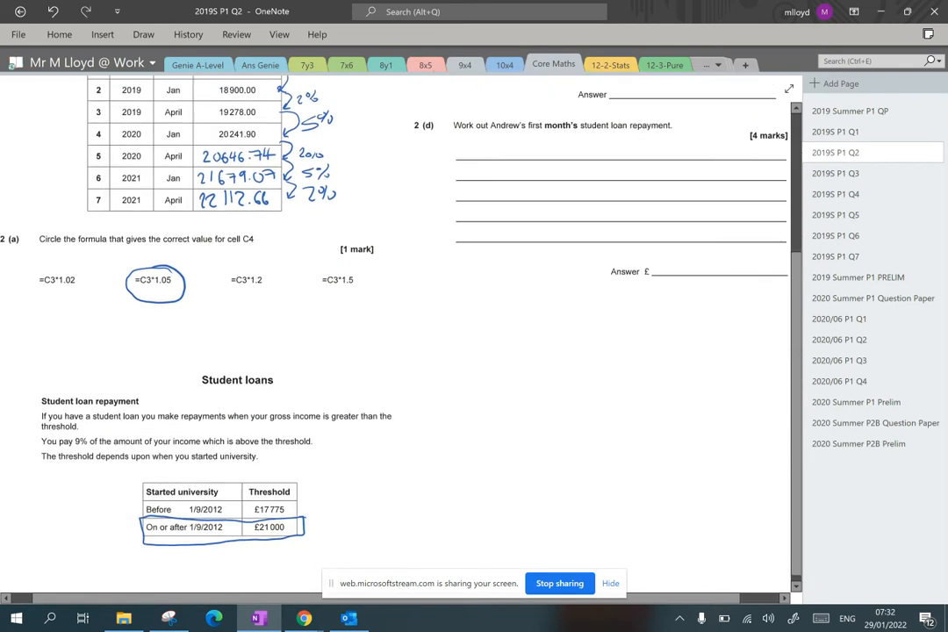
scroll(down, 3)
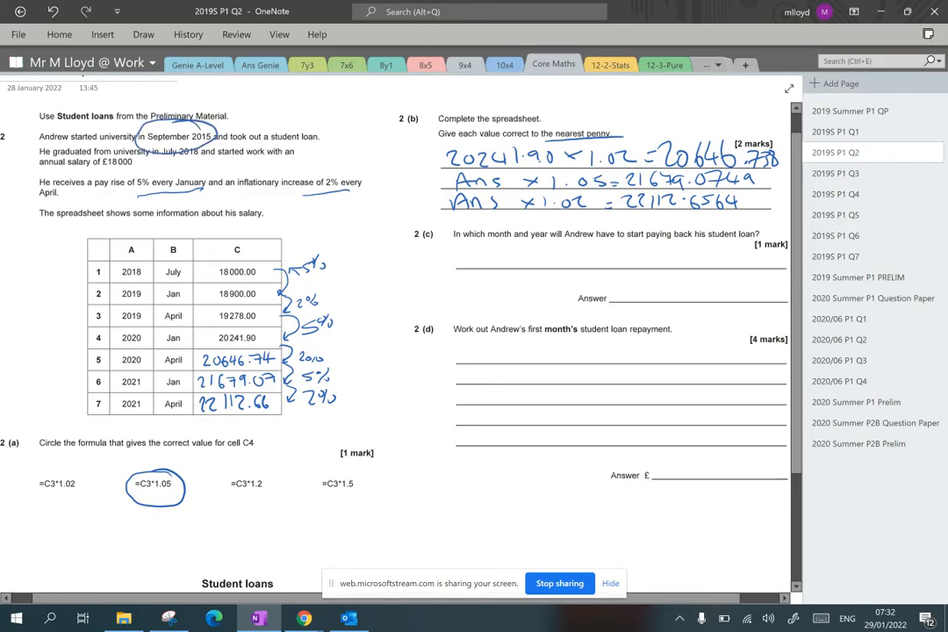
scroll(down, 3)
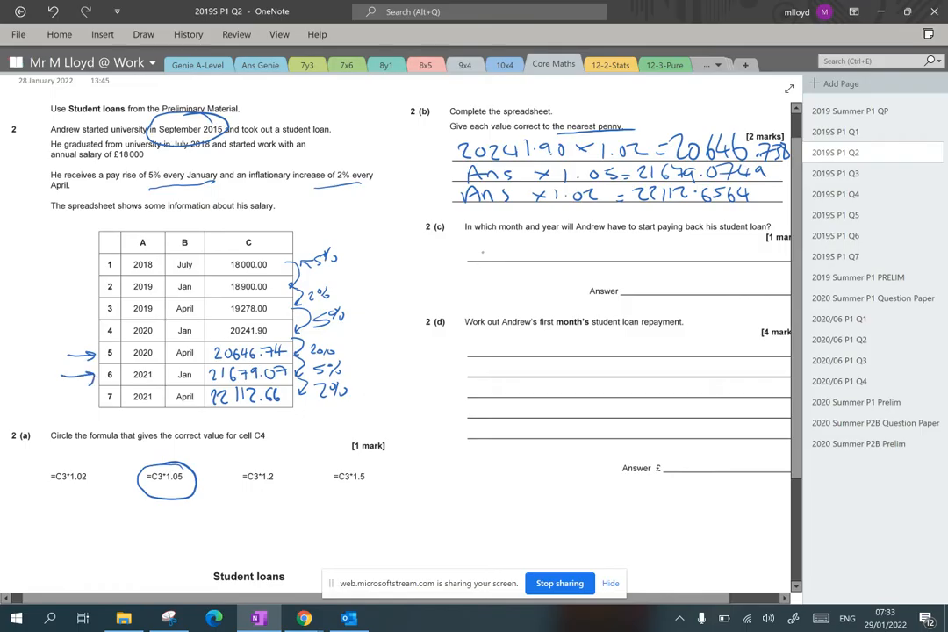
text(Jan 2021)
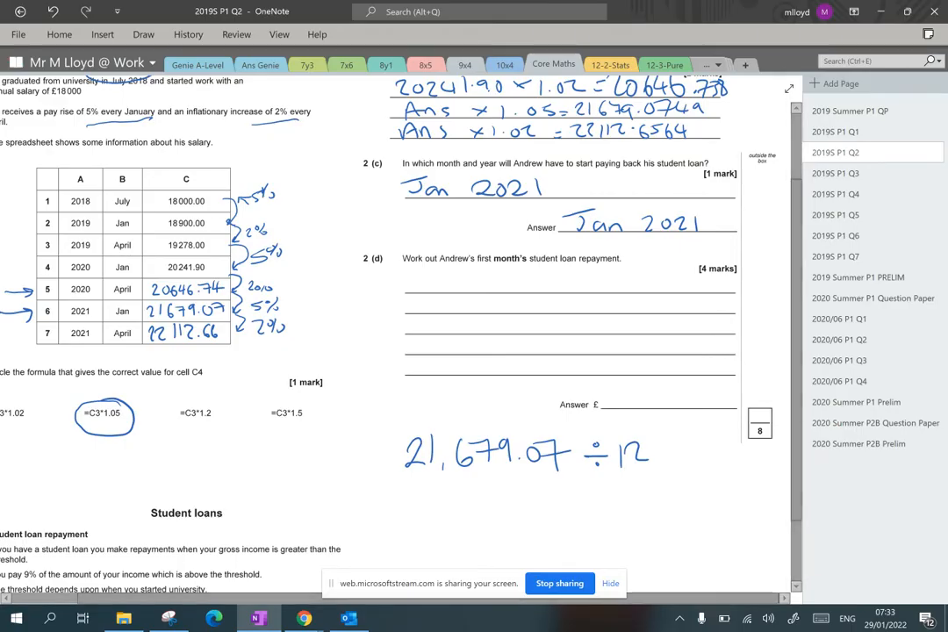
scroll(down, 3)
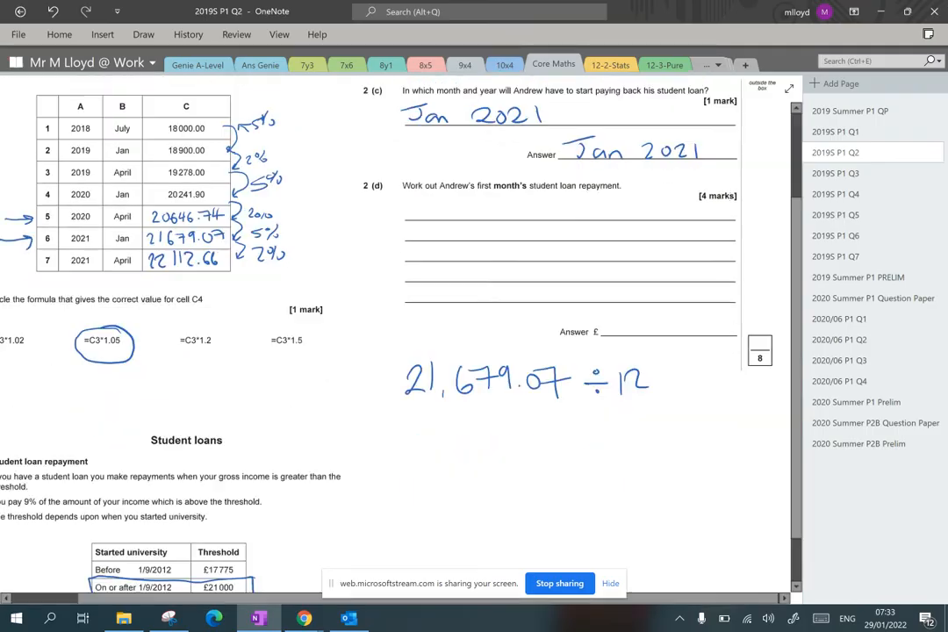
scroll(down, 3)
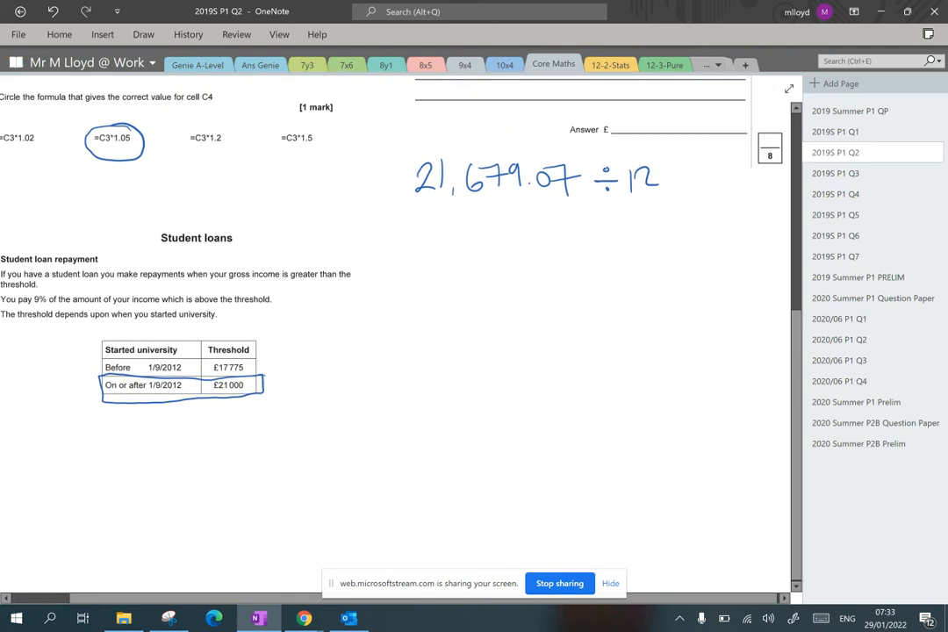
Write 21,679.07 − 21,000 = 679.07, box the result and start 679.07 ÷ 12
drag(404, 226, 506, 228)
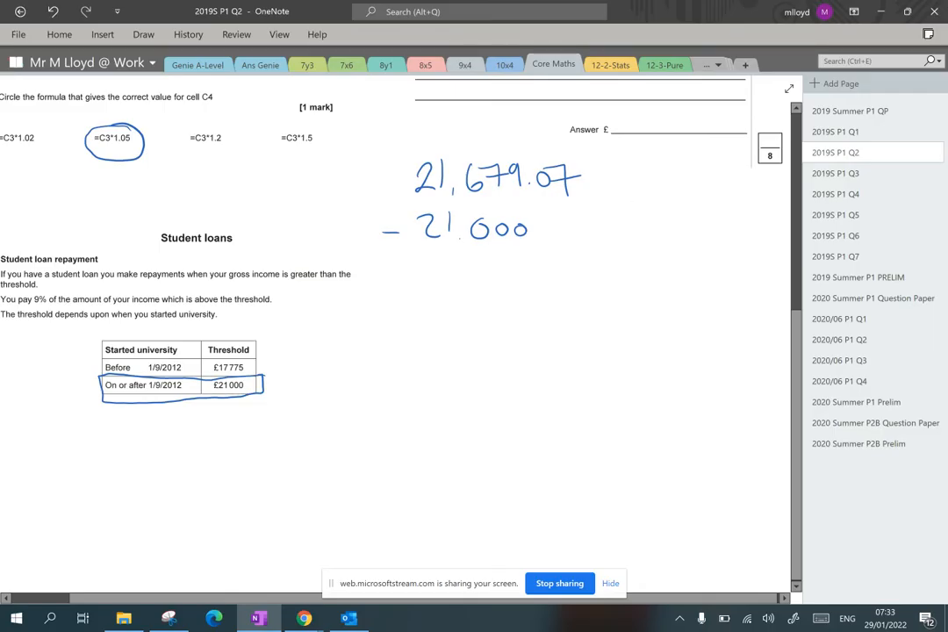
drag(470, 278, 530, 281)
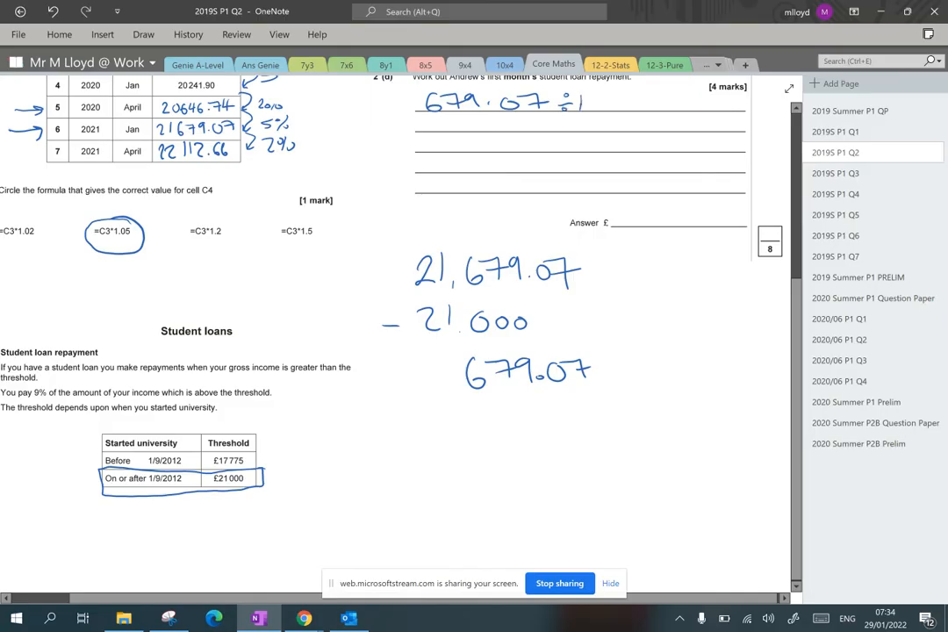
drag(469, 404, 523, 404)
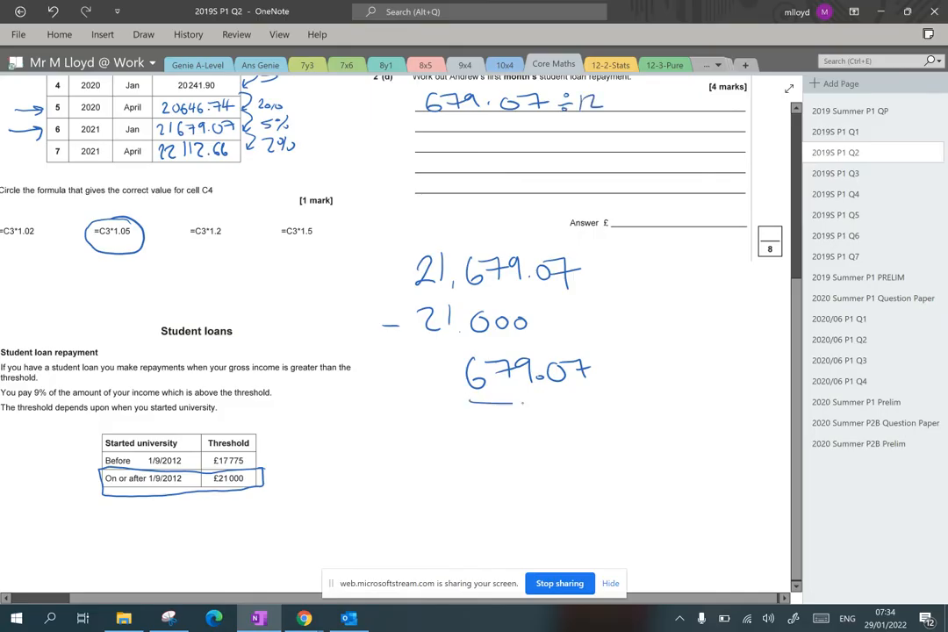
drag(447, 360, 600, 395)
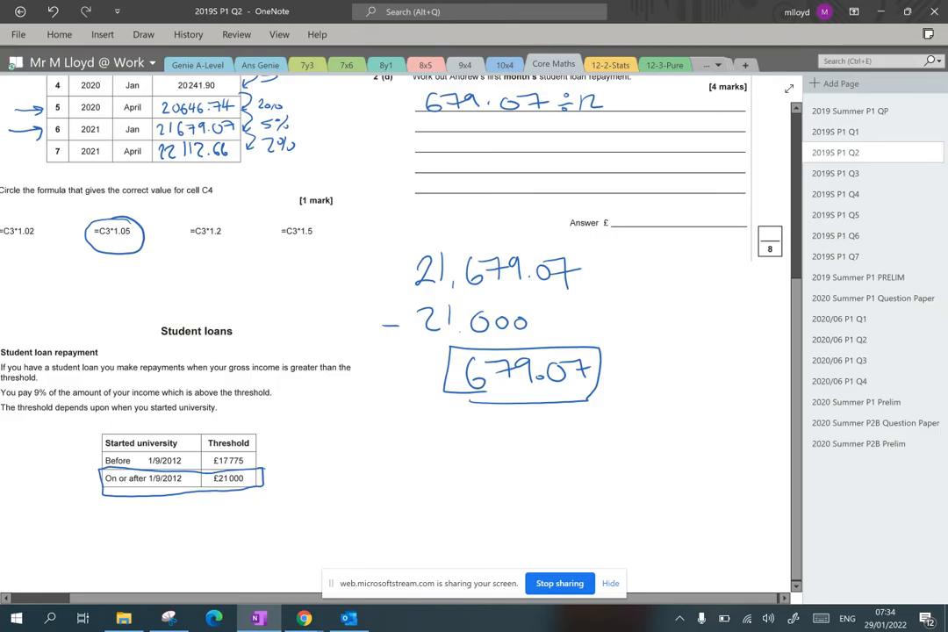
Work 679.07 ÷ 12 = 56.59 and × 0.09, then write £5.09 as the 2(d) answer
scroll(down, 3)
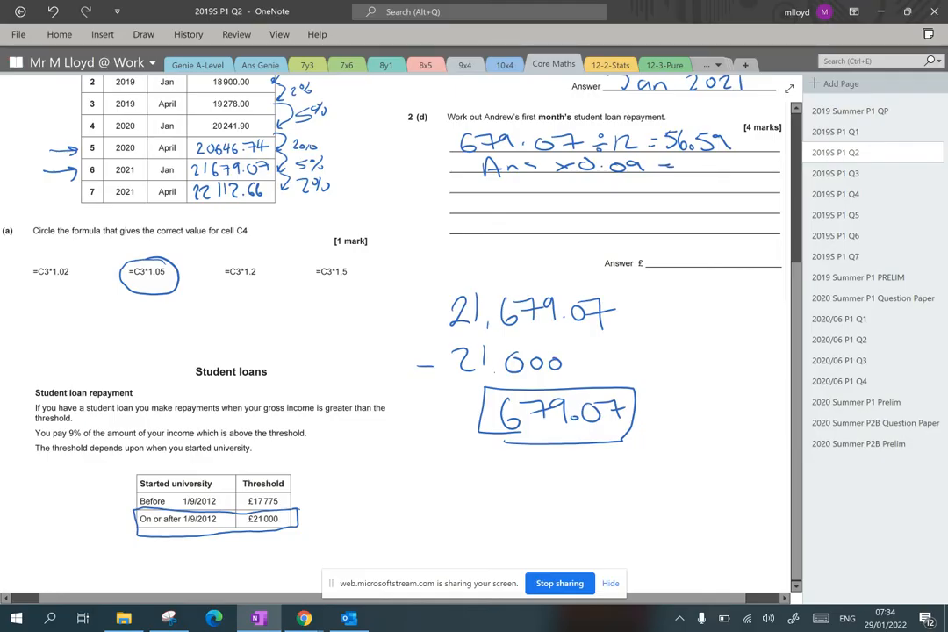
drag(35, 407, 105, 488)
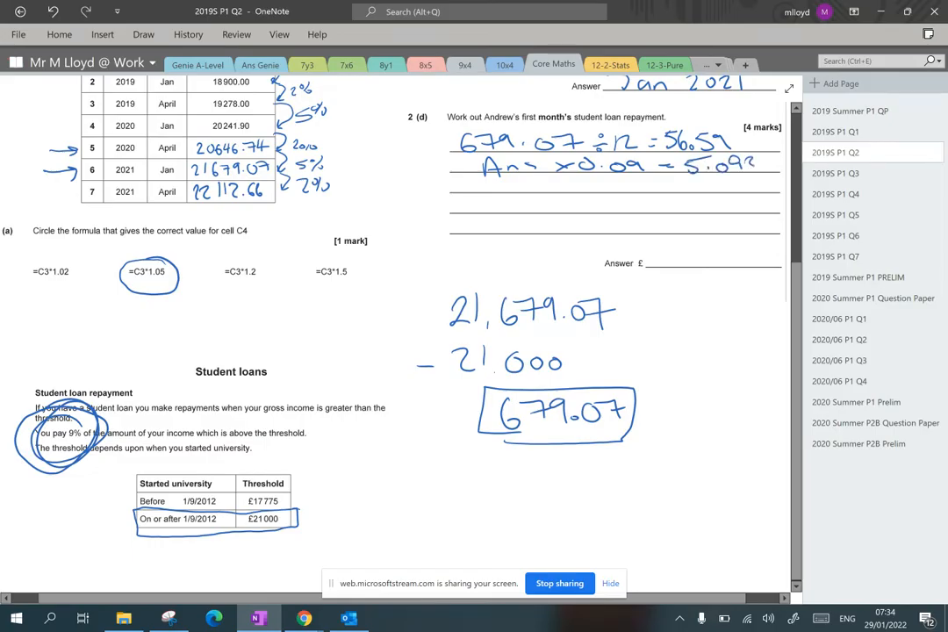
text(625)
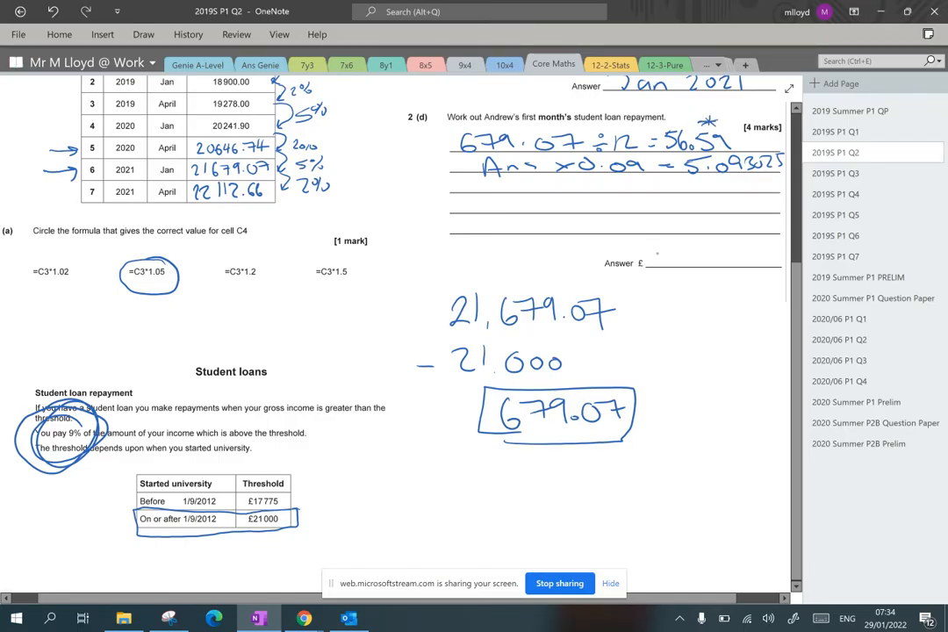
drag(664, 254, 653, 246)
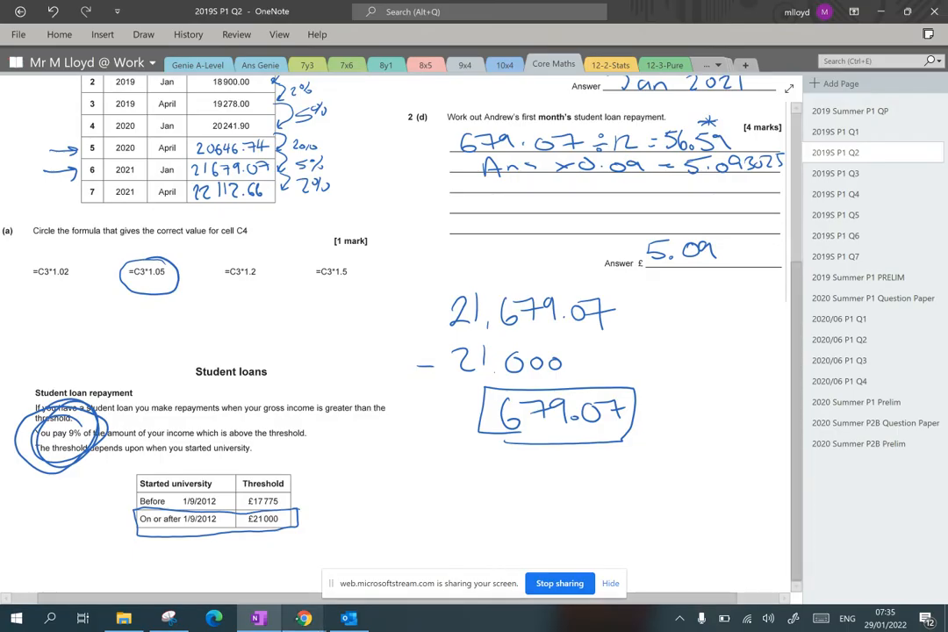
mouse_move(302, 618)
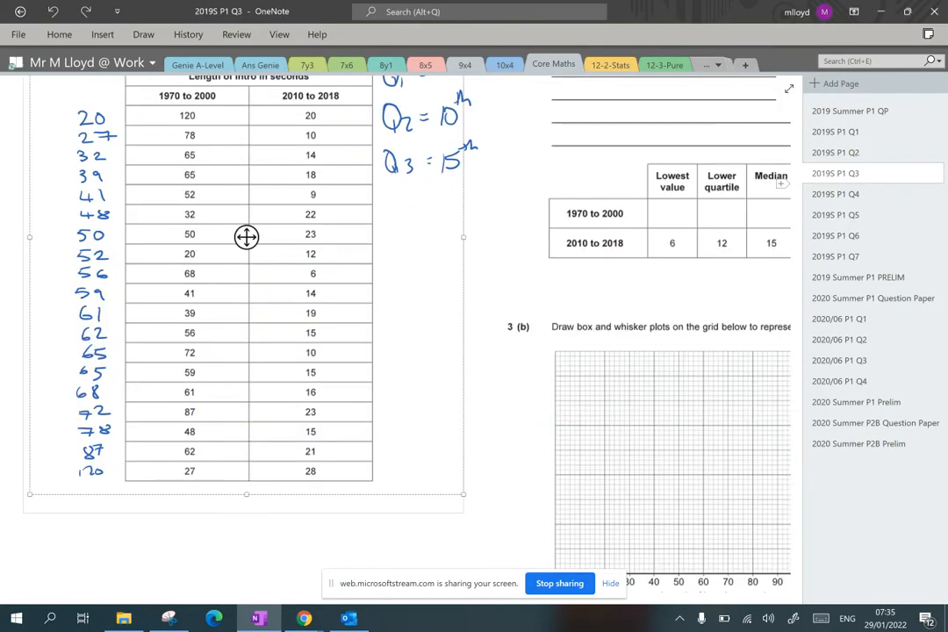
Fill the 1970–2000 summary row with highest 120, lower quartile 41 and upper quartile 68
scroll(down, 3)
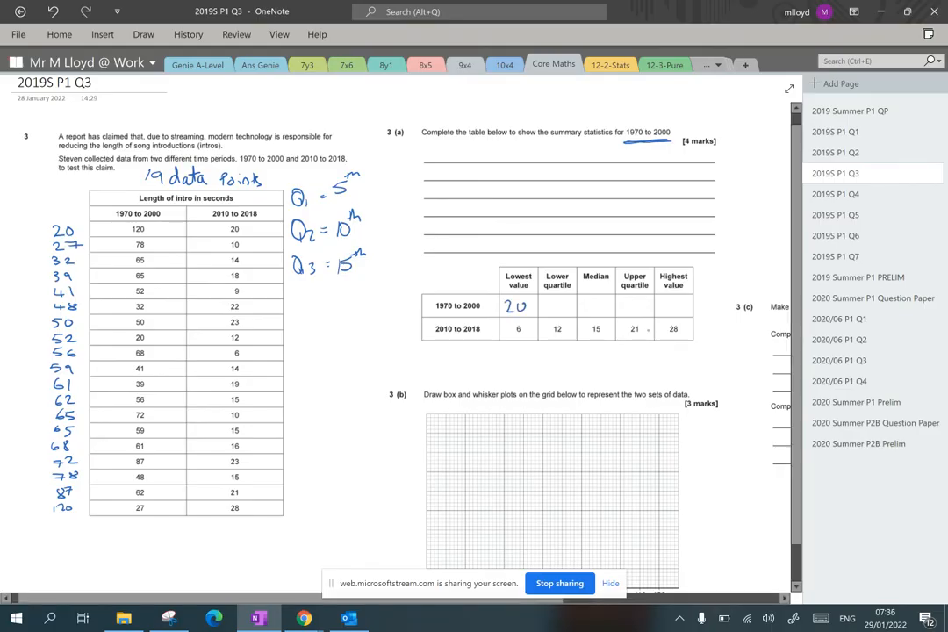
text(120)
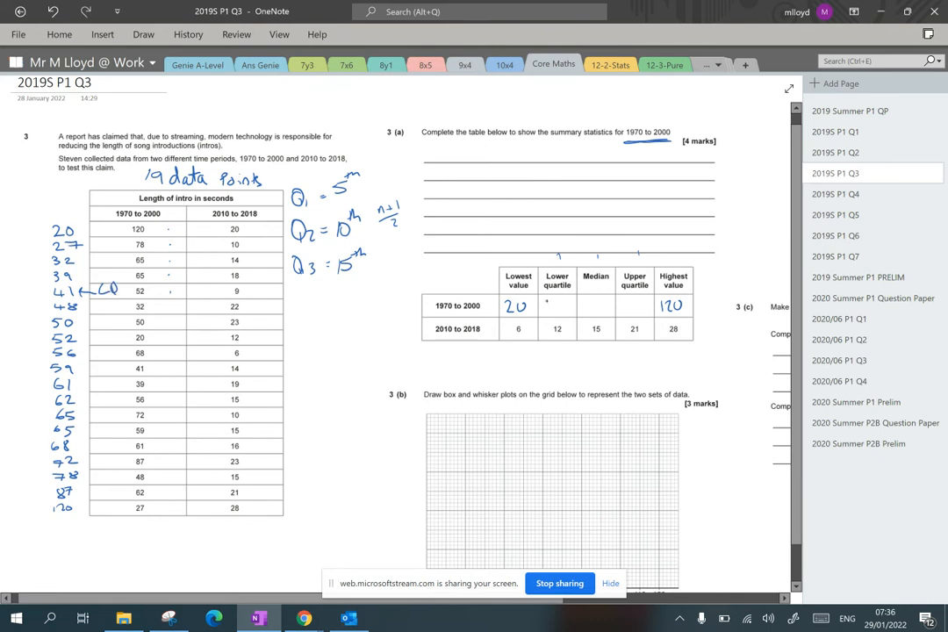
text(41)
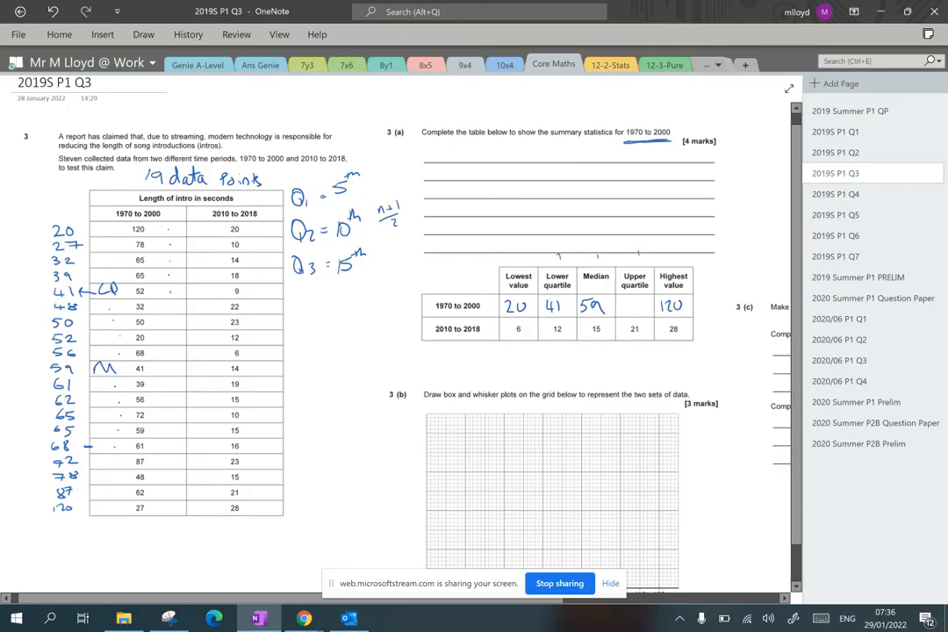
text(6)
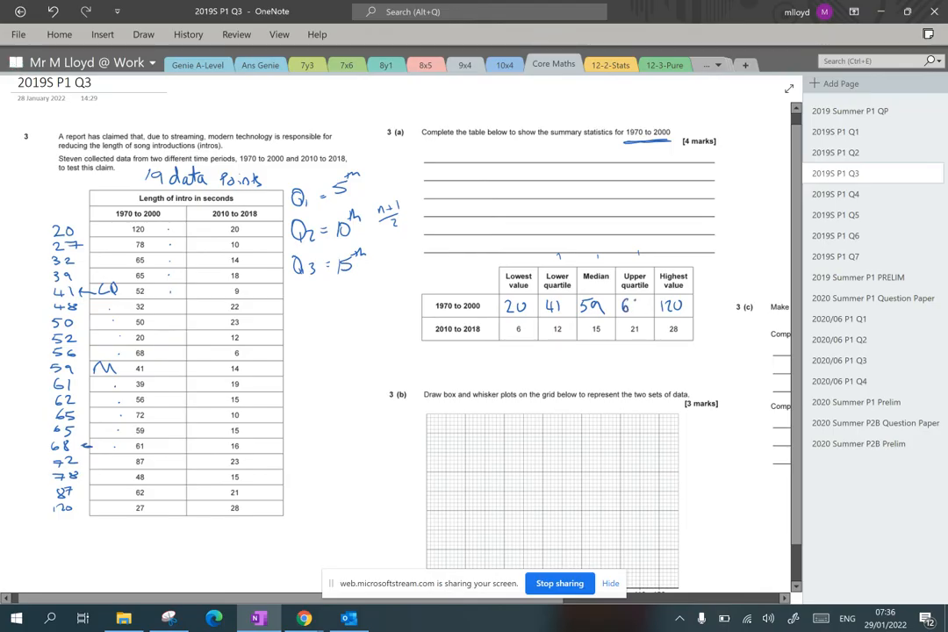
text(8)
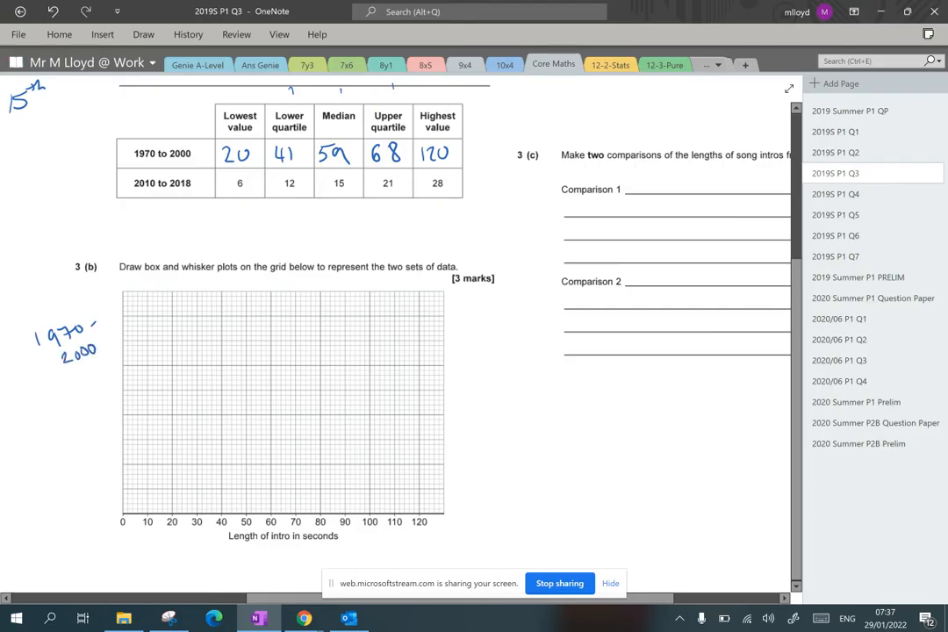
Label the lower row 2010–2018 and tick 20, 41 and the median 59 on the top grid row
drag(39, 456, 53, 474)
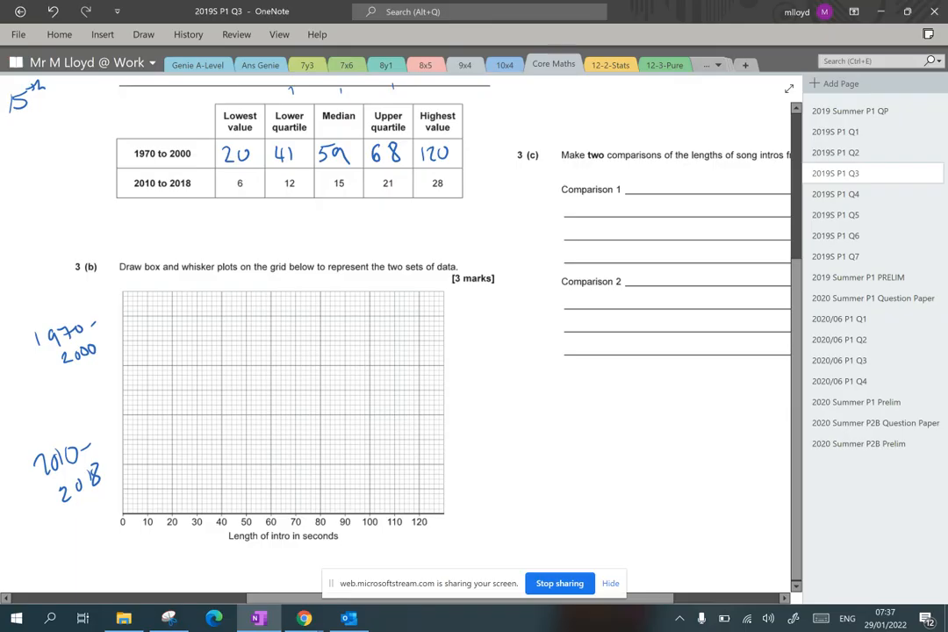
drag(170, 305, 170, 330)
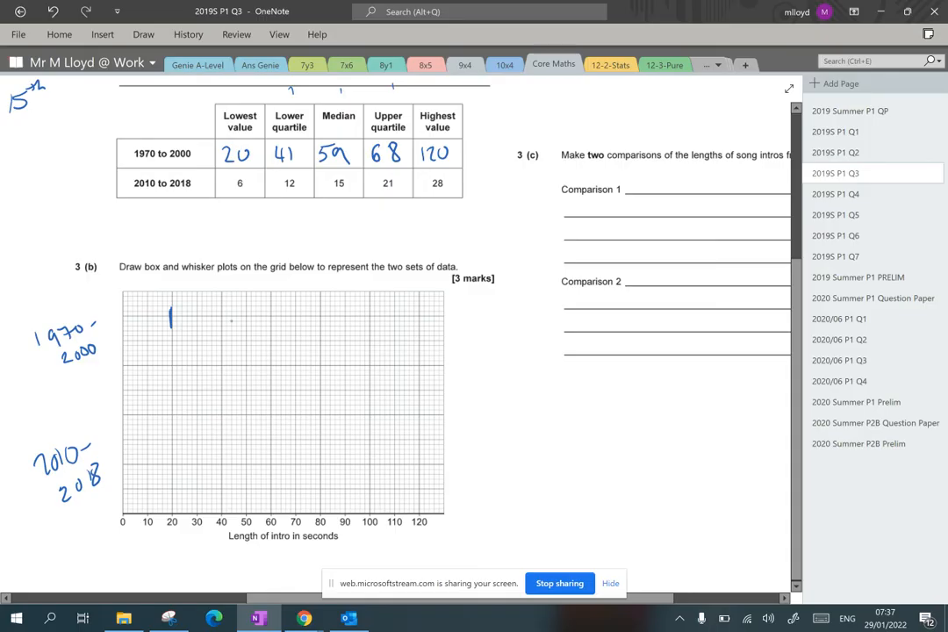
drag(226, 294, 227, 309)
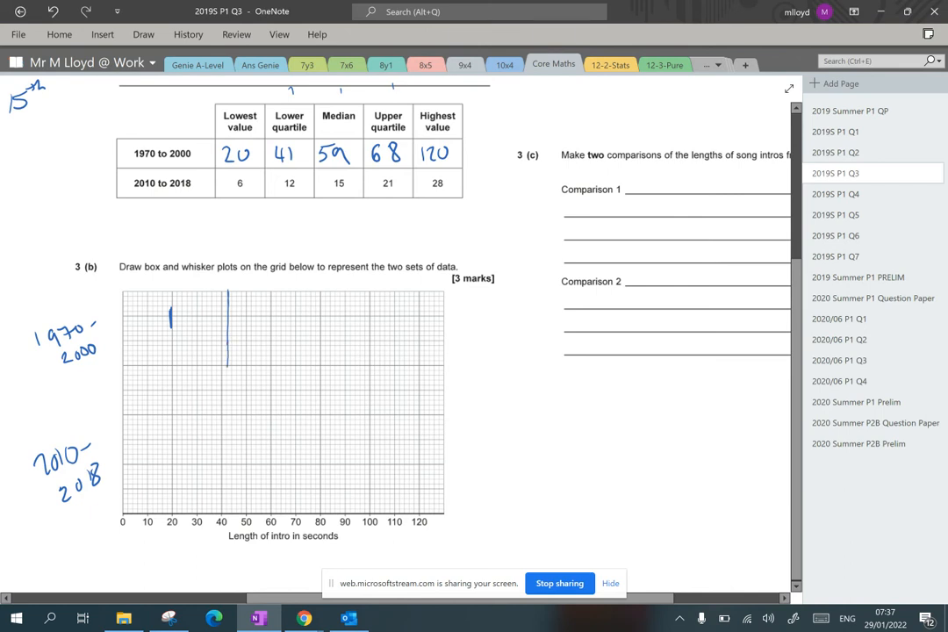
drag(265, 295, 265, 354)
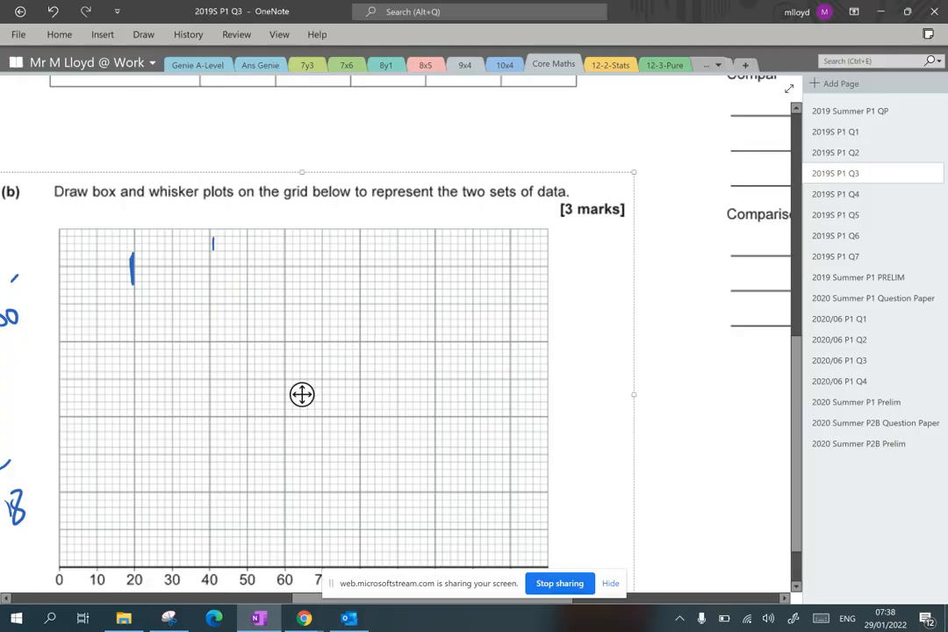
drag(212, 242, 212, 302)
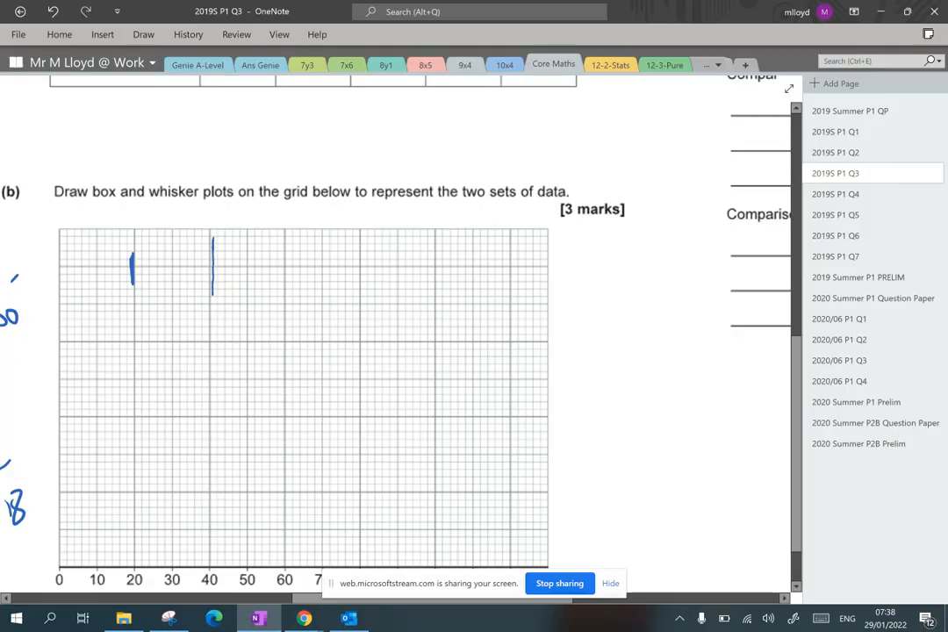
Mark the highest value 120 and draw the box of the 1970–2000 plot
scroll(down, 3)
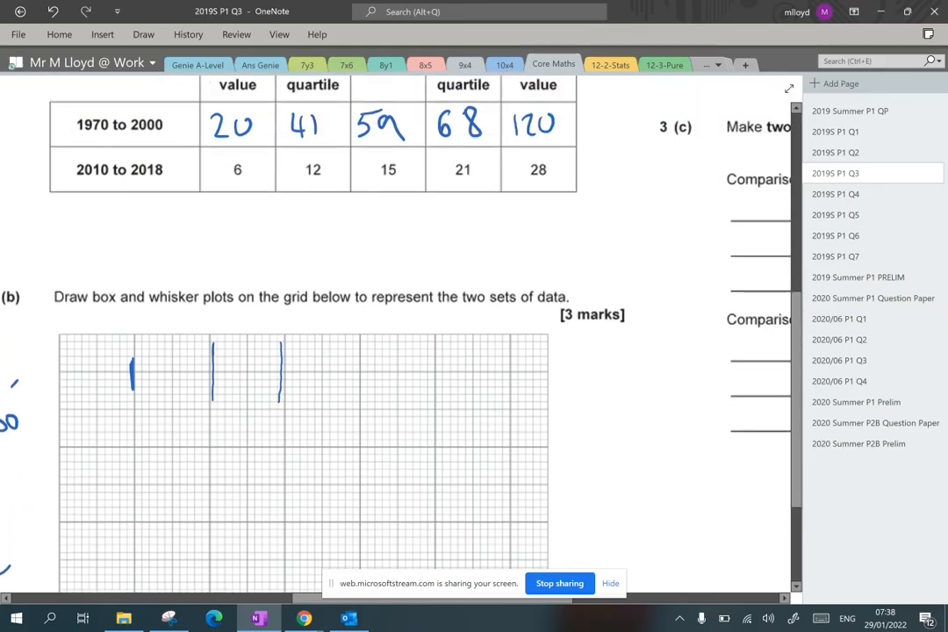
scroll(down, 3)
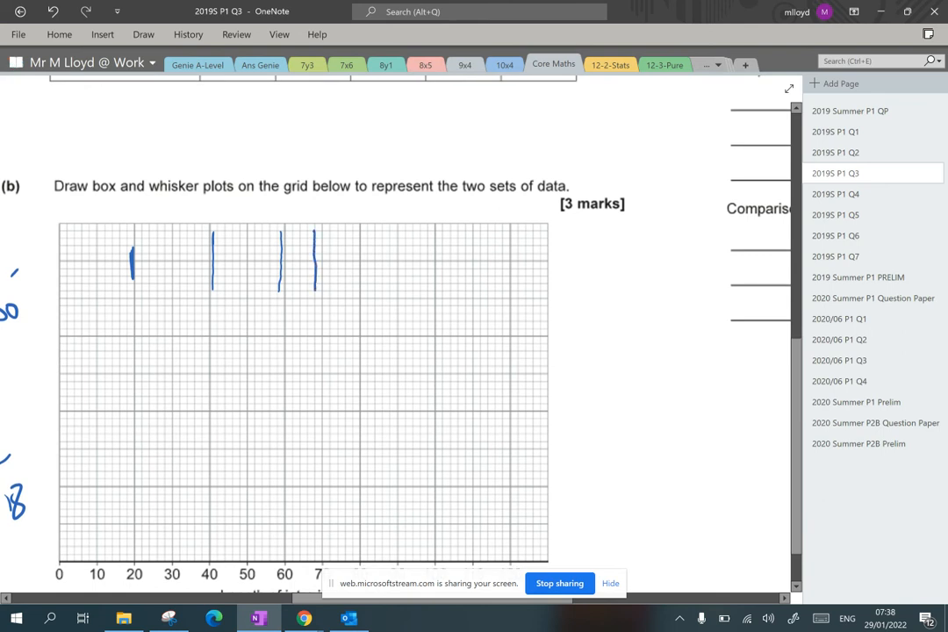
scroll(down, 3)
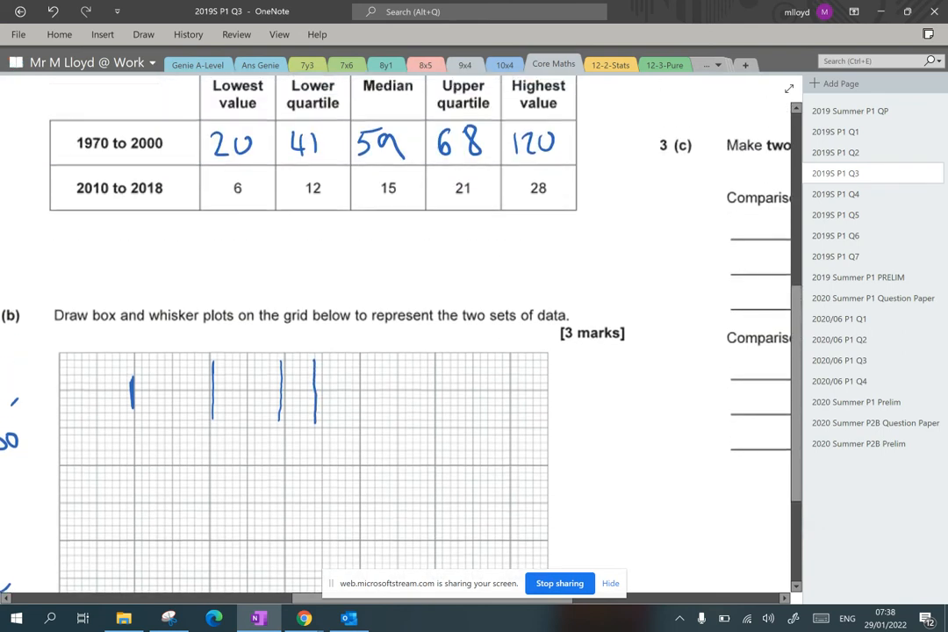
scroll(down, 3)
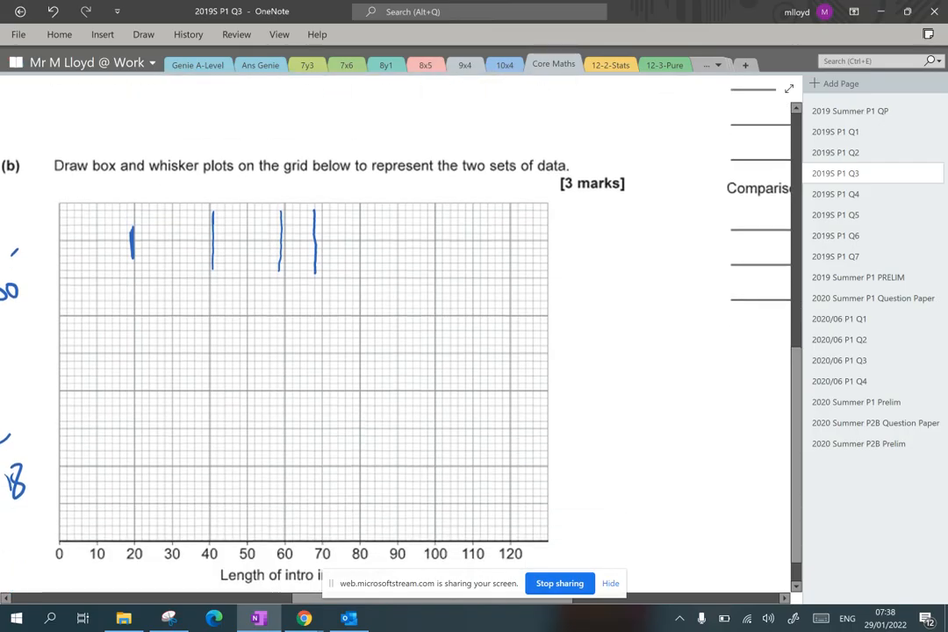
drag(509, 226, 509, 256)
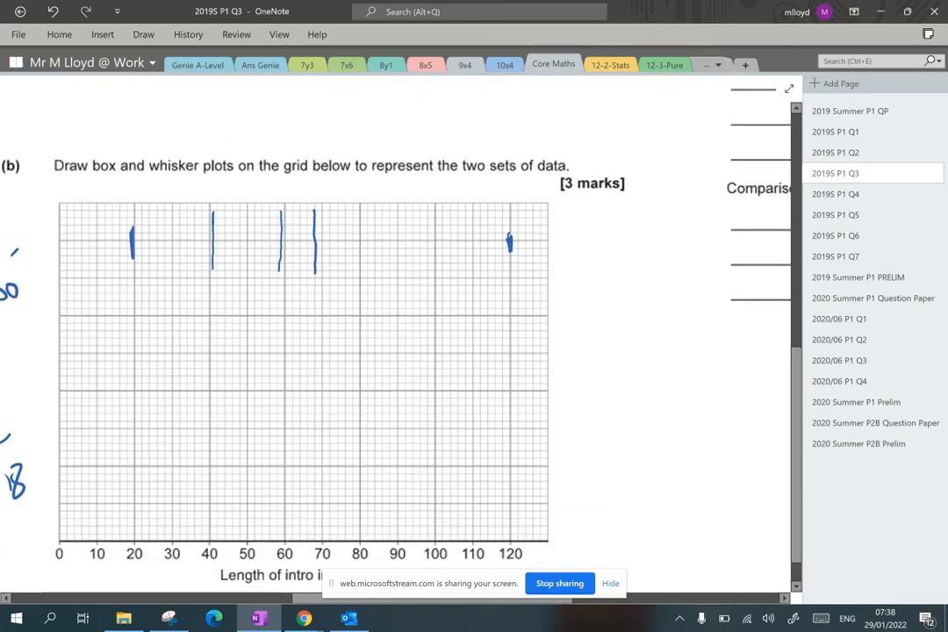
drag(215, 211, 312, 210)
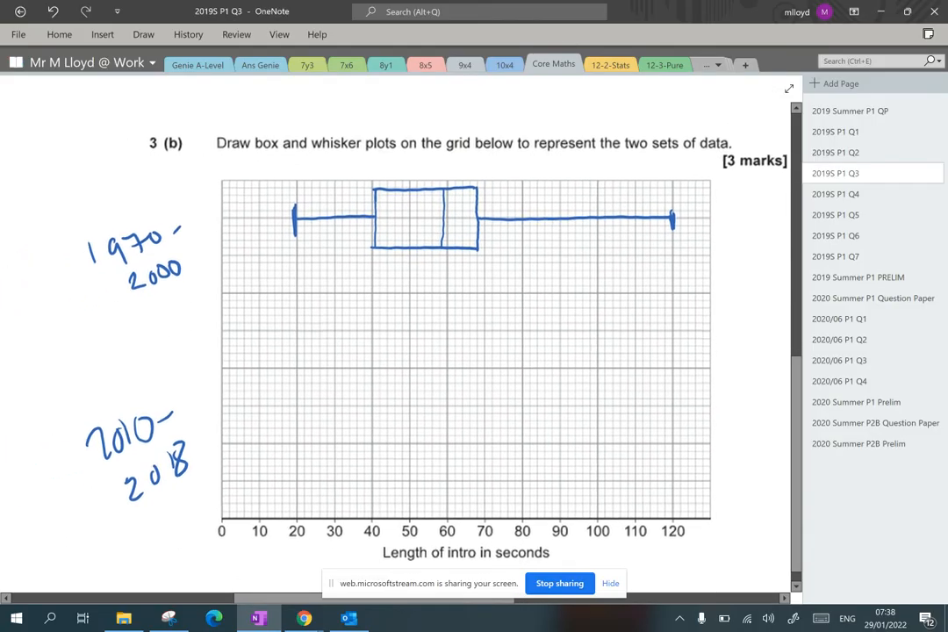
Scroll down the Q3(b) page to the area below the grid's axis
scroll(down, 3)
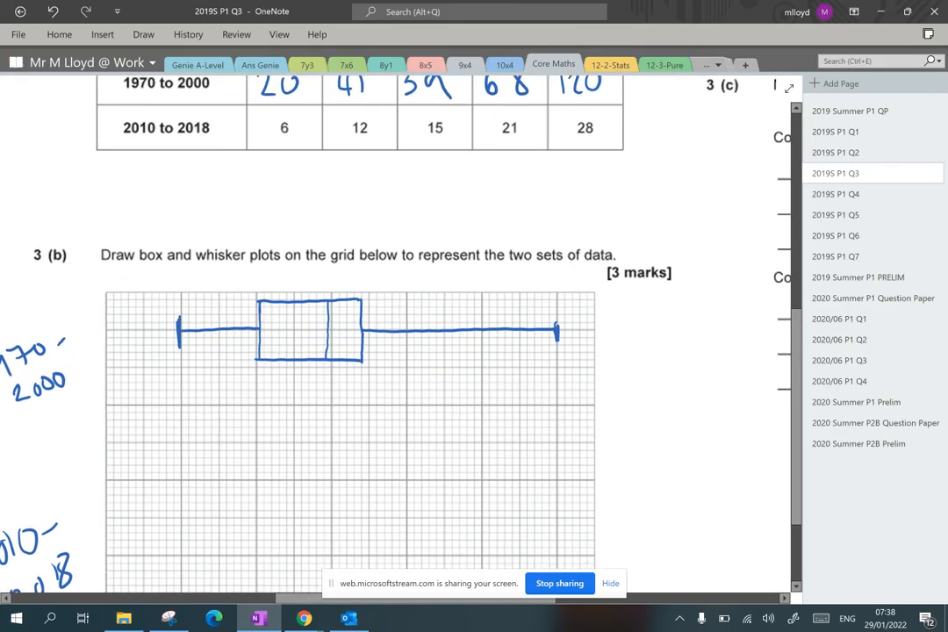
scroll(down, 3)
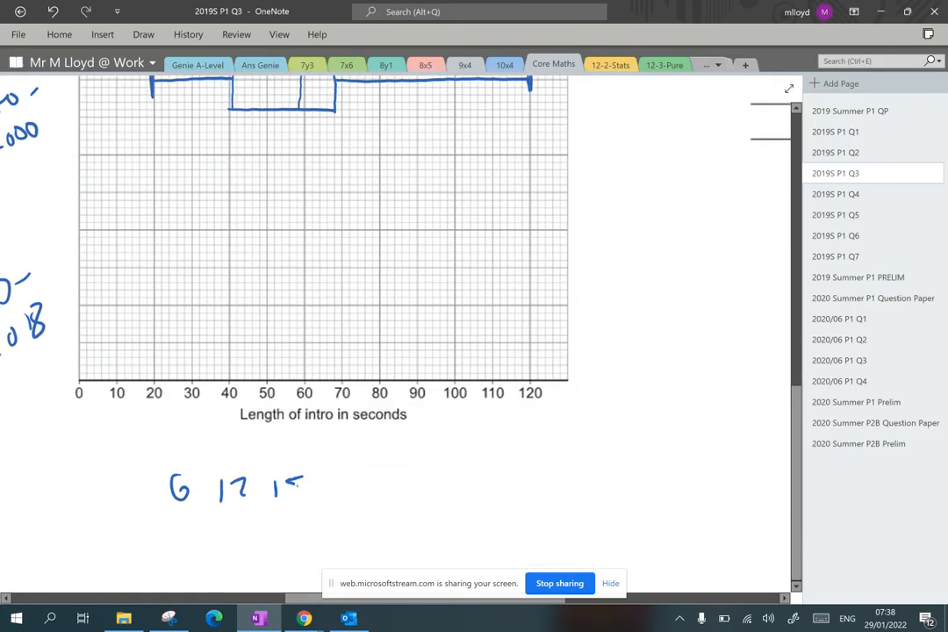
scroll(down, 3)
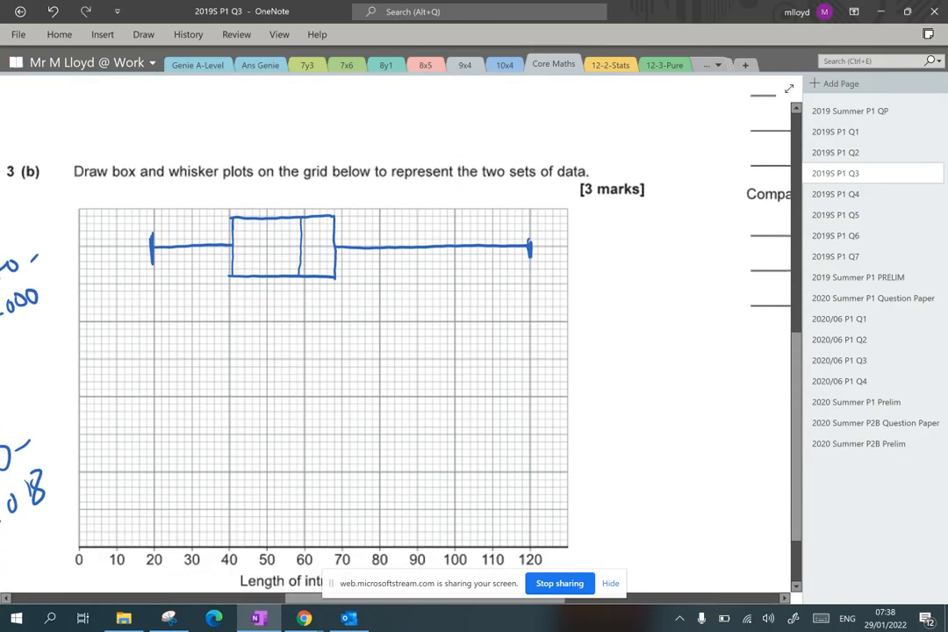
scroll(down, 3)
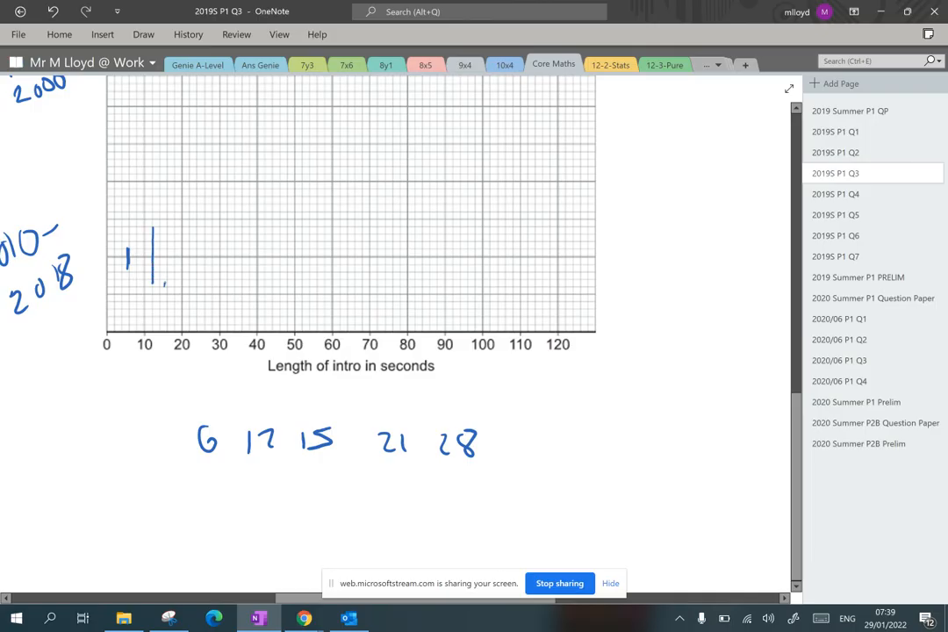
Draw the 2010–2018 box from 12 to 21 with median 15 and whiskers to 6 and 28
drag(162, 242, 161, 277)
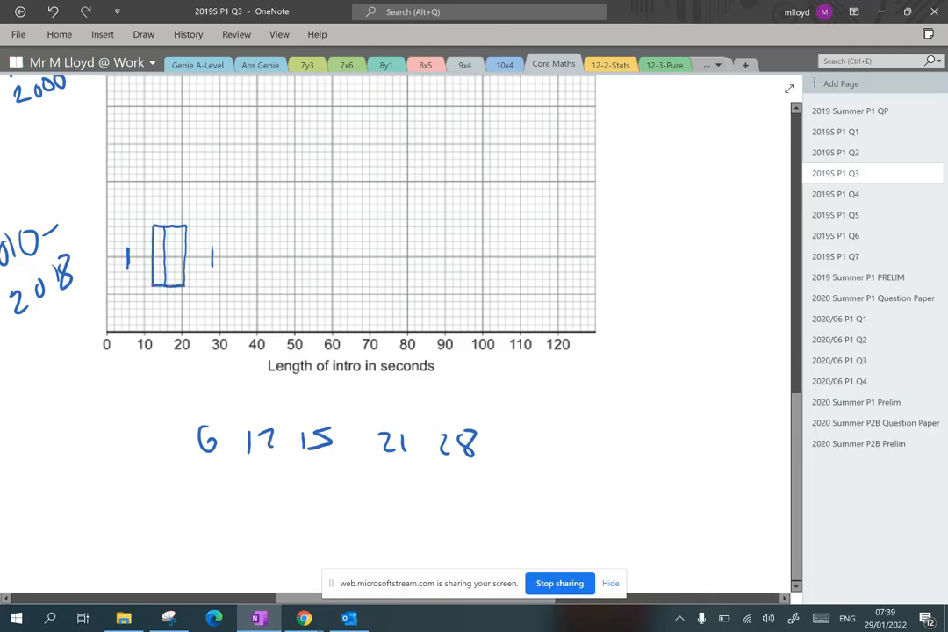
drag(190, 256, 211, 257)
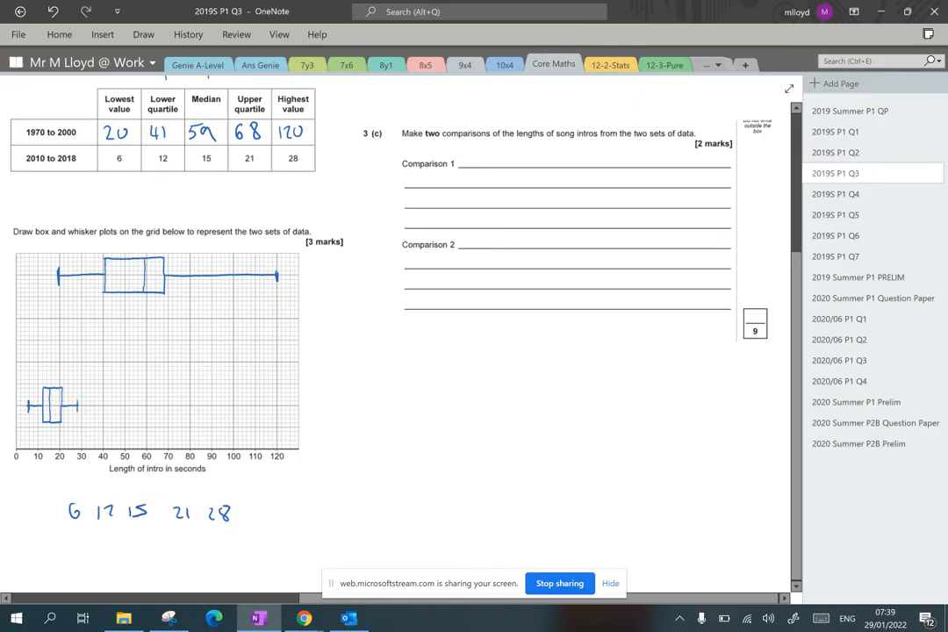
Ink Comparison 1: on average song intros are shorter in 2010/2018 because they have a shorter median
drag(470, 161, 523, 161)
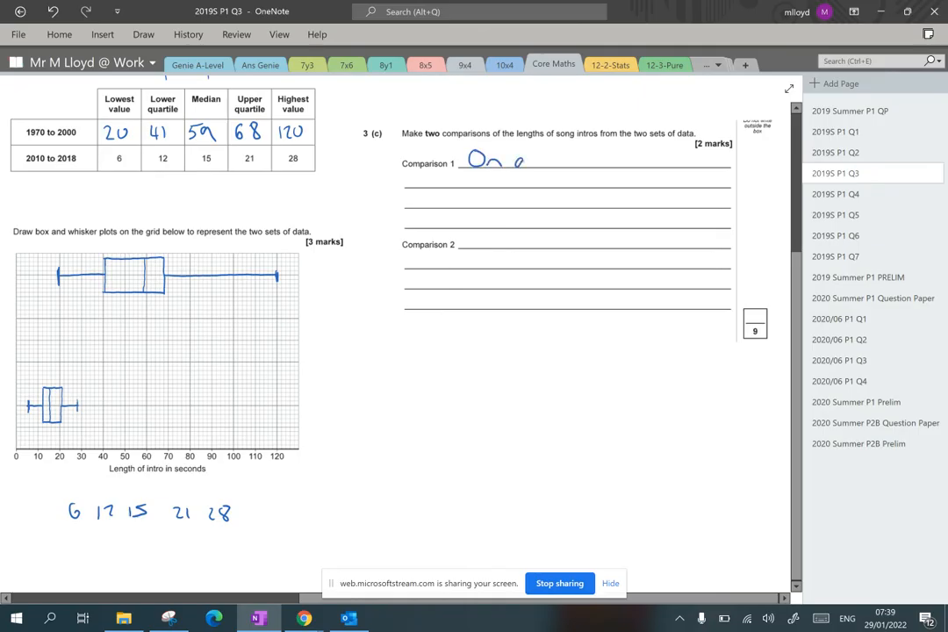
text(average)
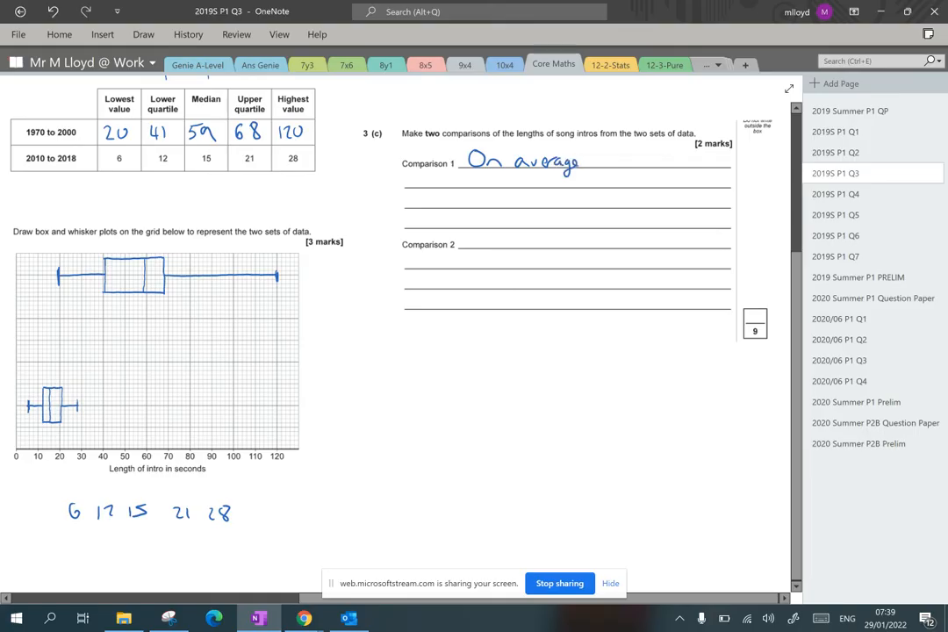
text(song in)
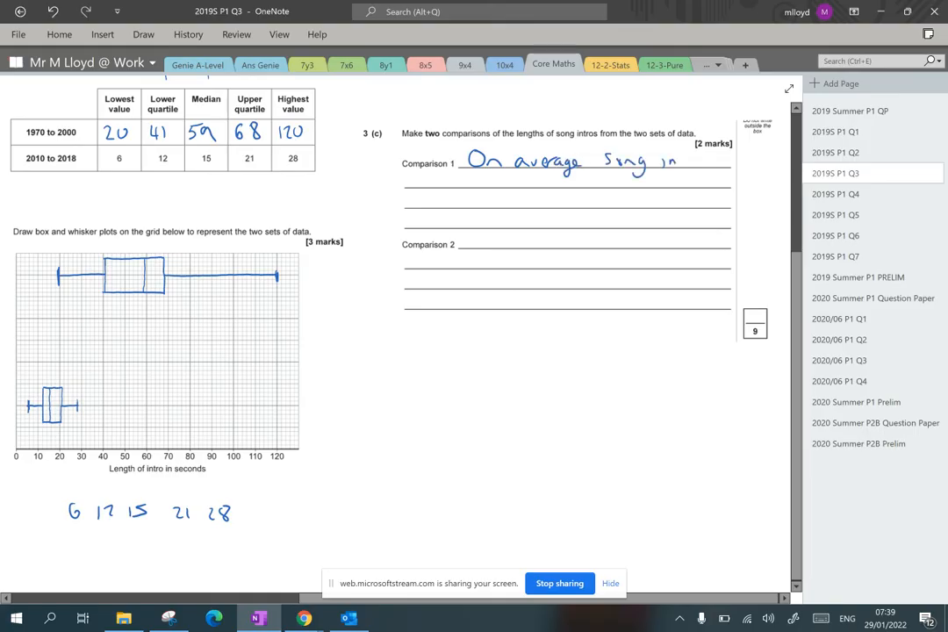
text(intros)
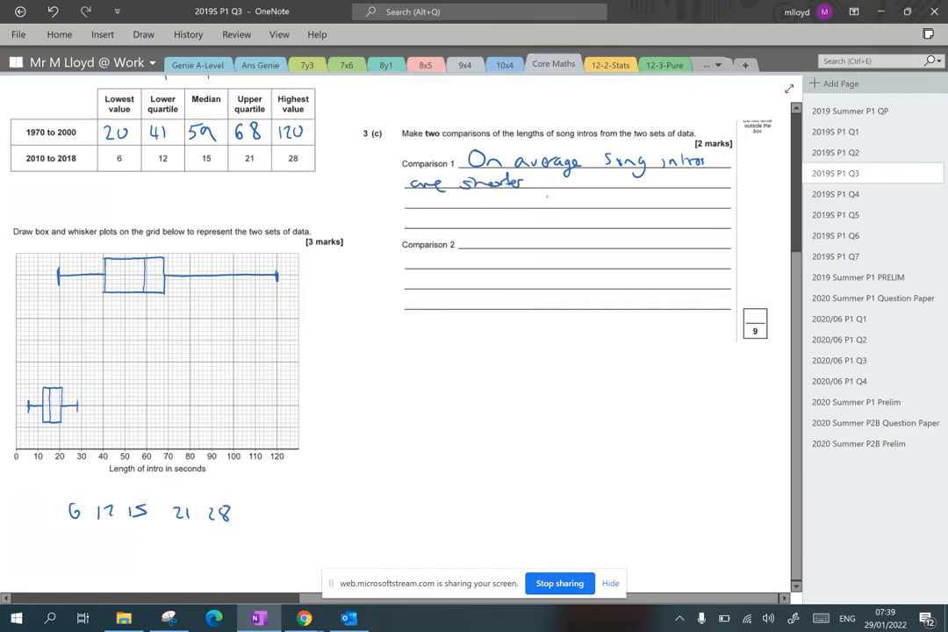
text(in 2010/2018 because)
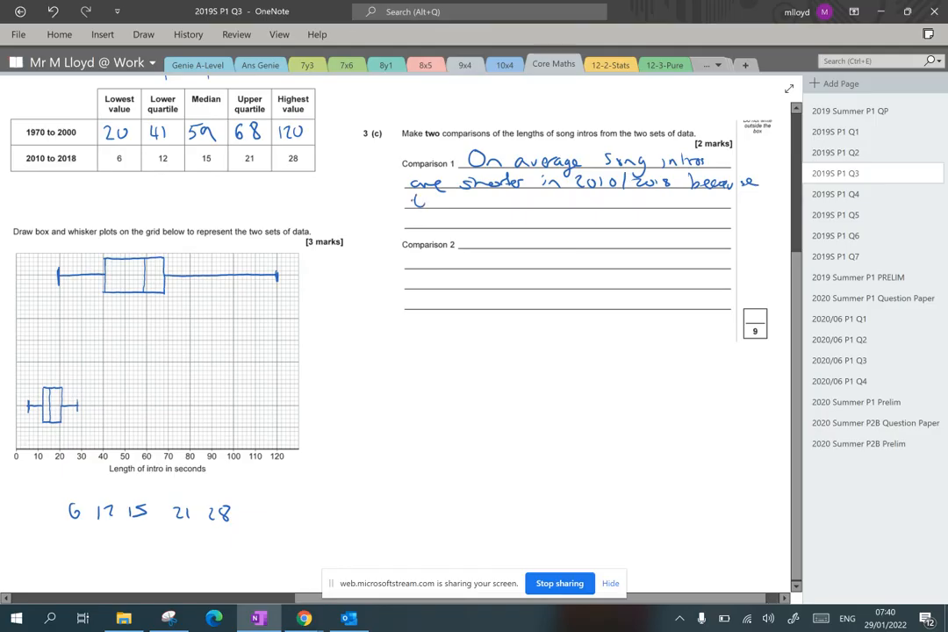
drag(411, 202, 492, 202)
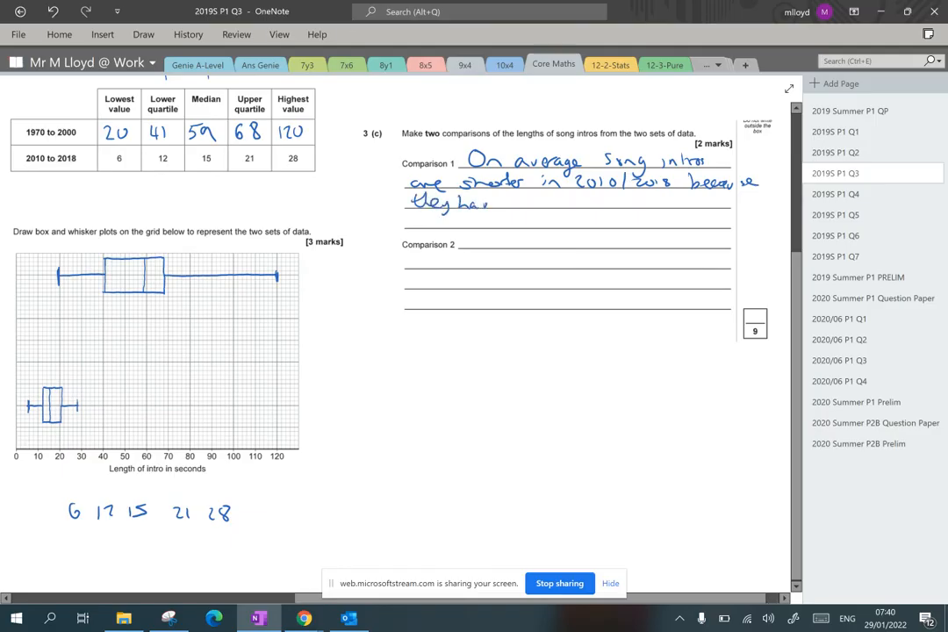
text(a shorter median)
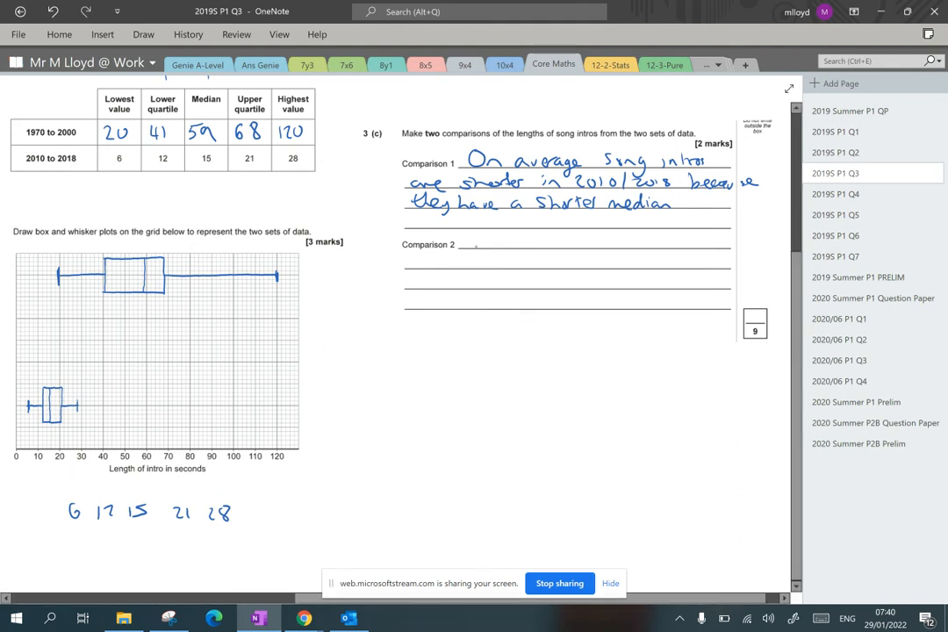
Ink Comparison 2: intros vary more in 1970/2000 because of a greater range and interquartile range
text(On average Son)
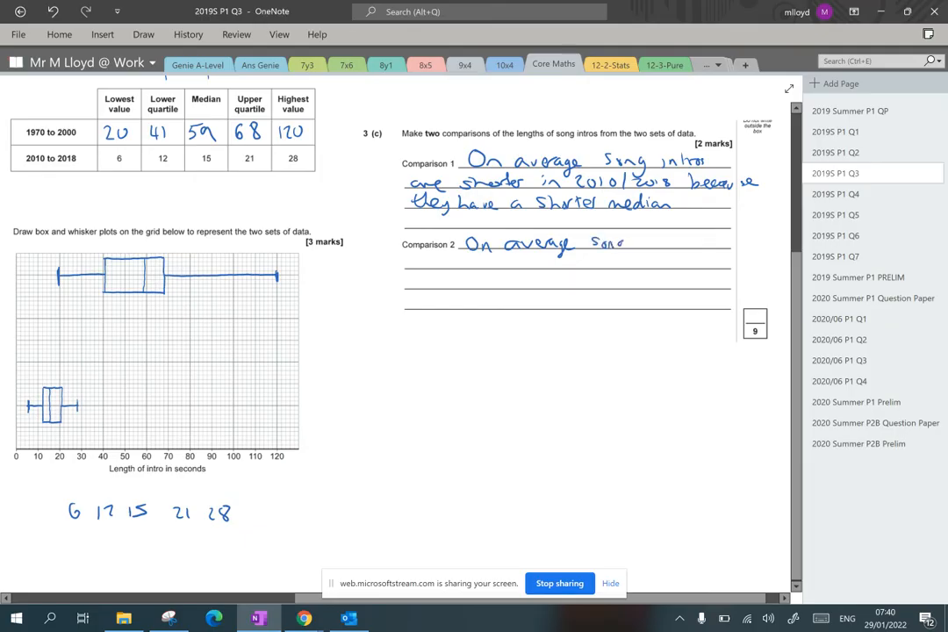
text(s have a)
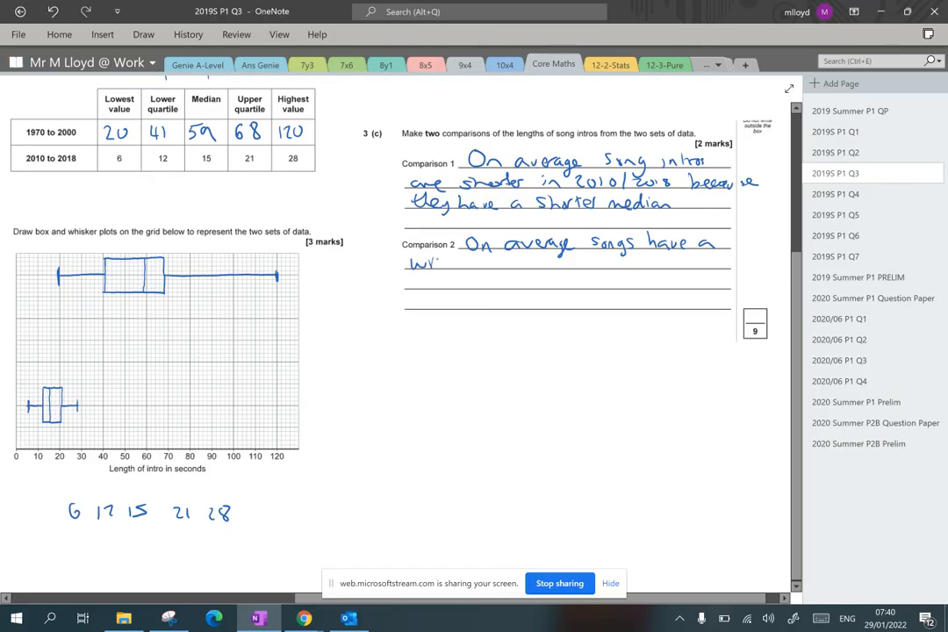
text(der variety of int)
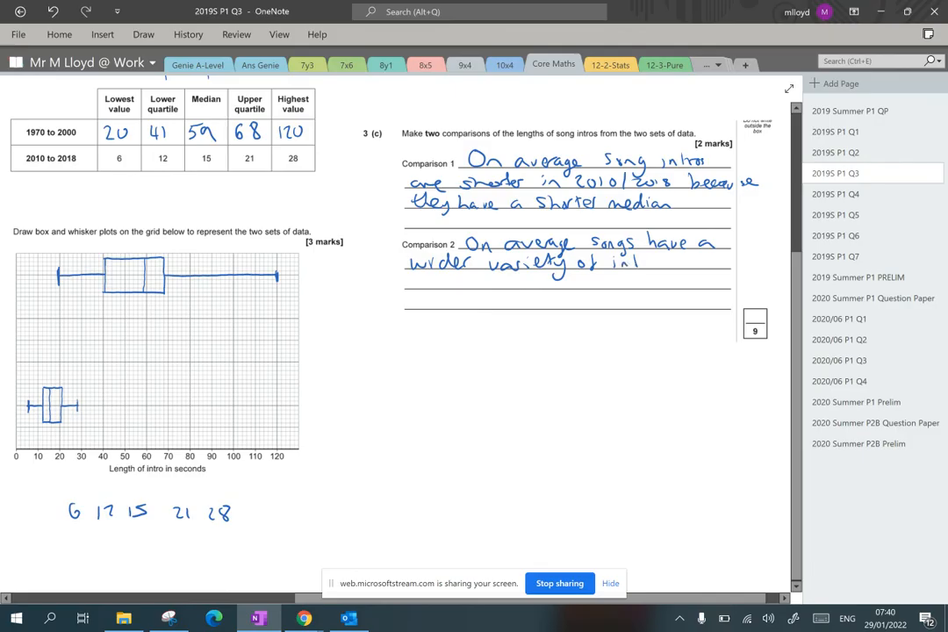
text(ro longths)
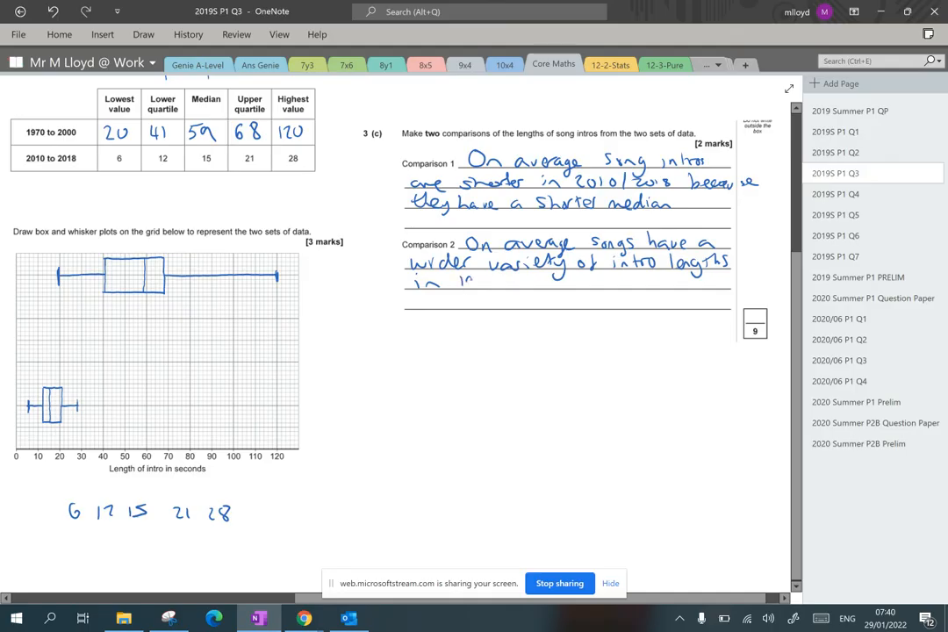
text(1970/2000)
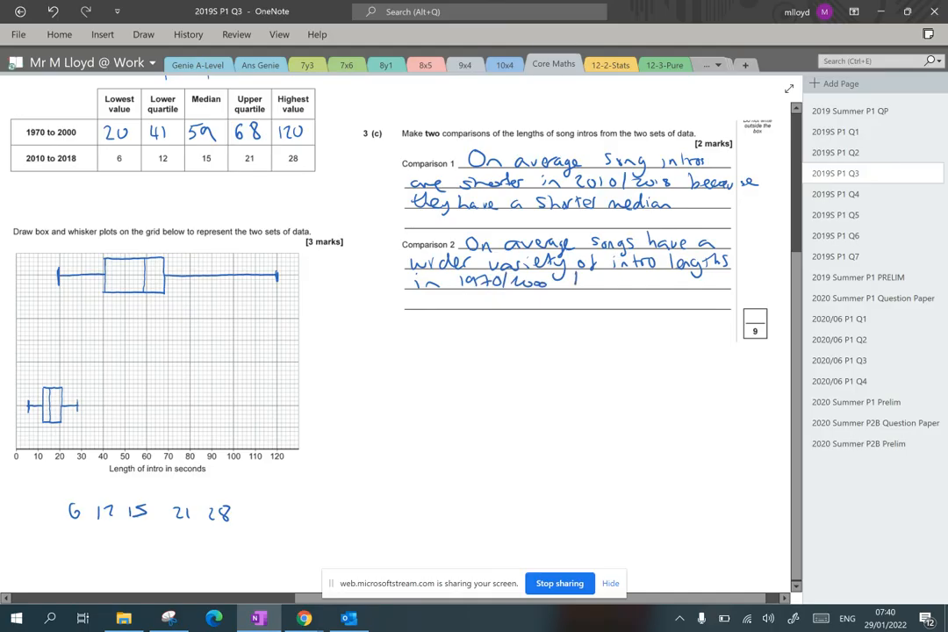
text(because this time)
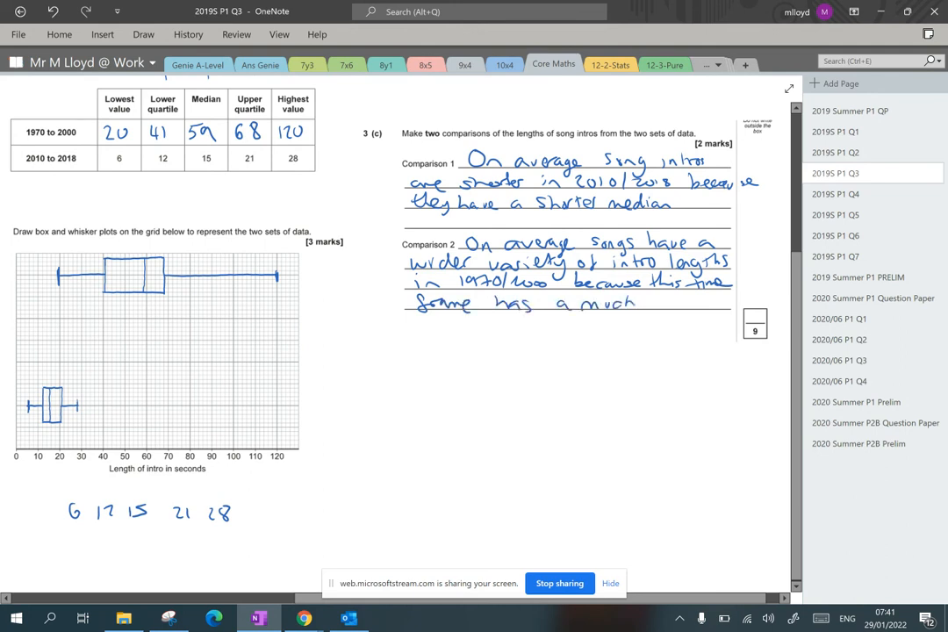
text(greate)
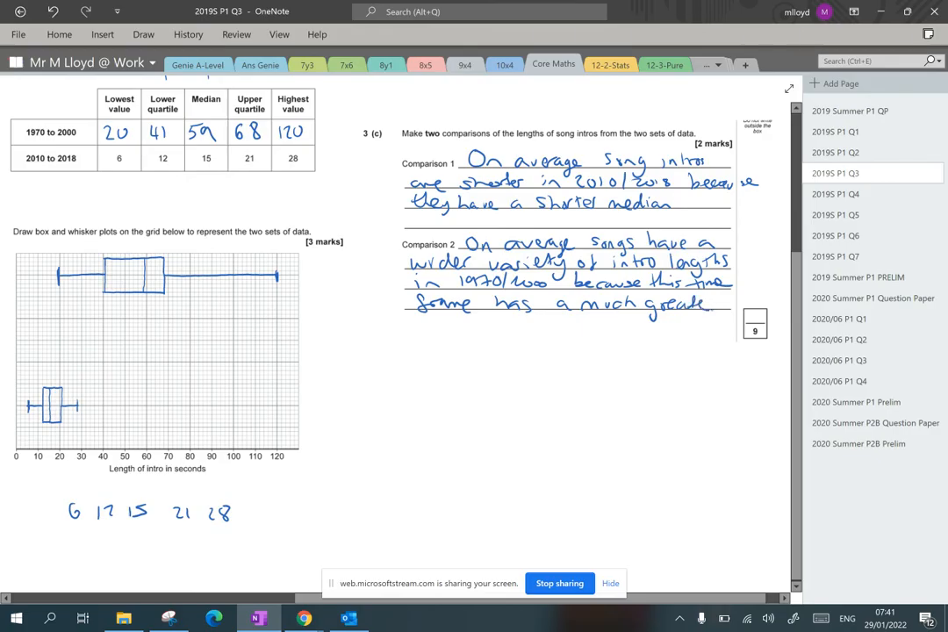
text(range and Interquartile range.)
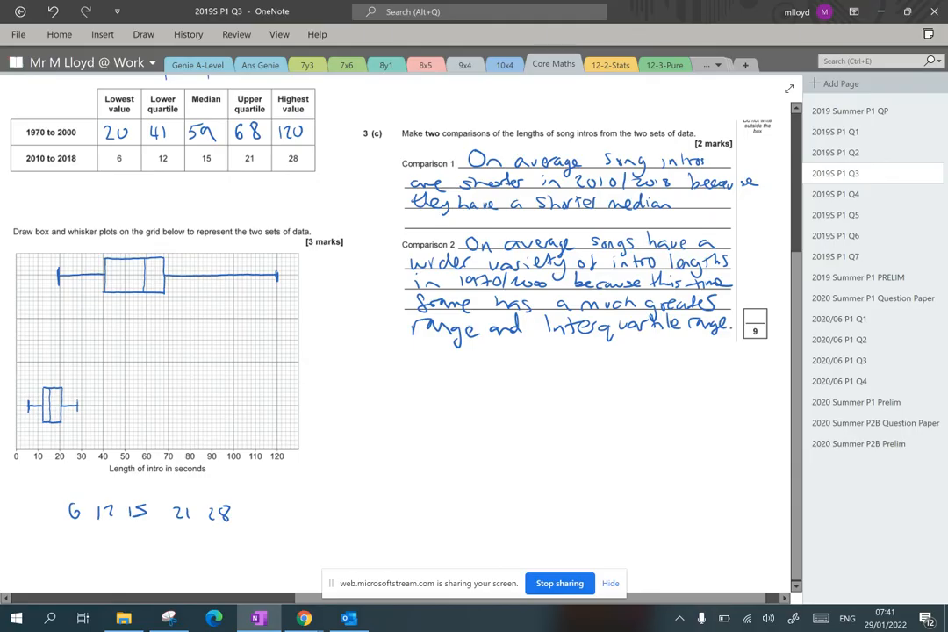
drag(49, 197, 67, 202)
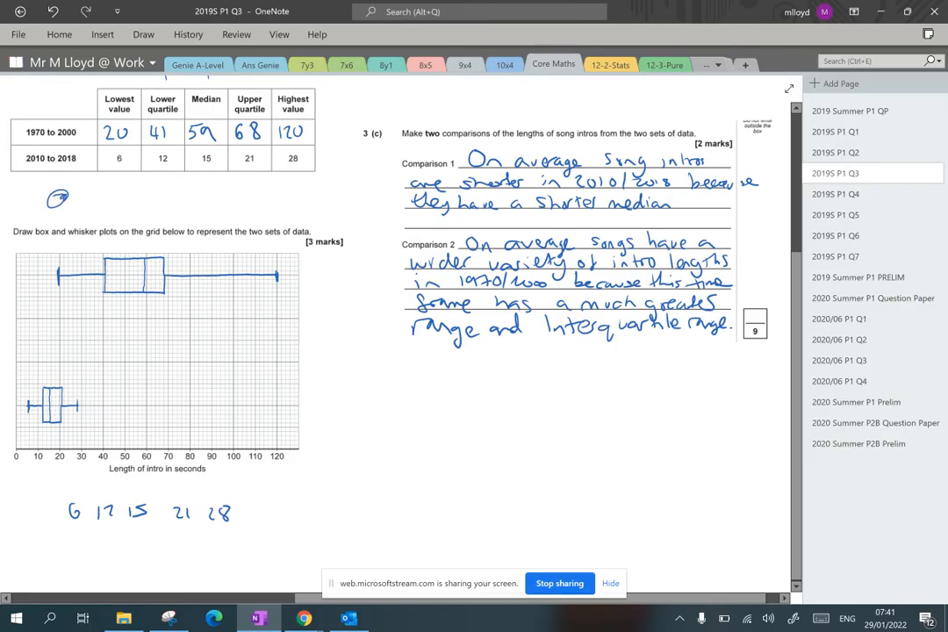
drag(74, 200, 284, 195)
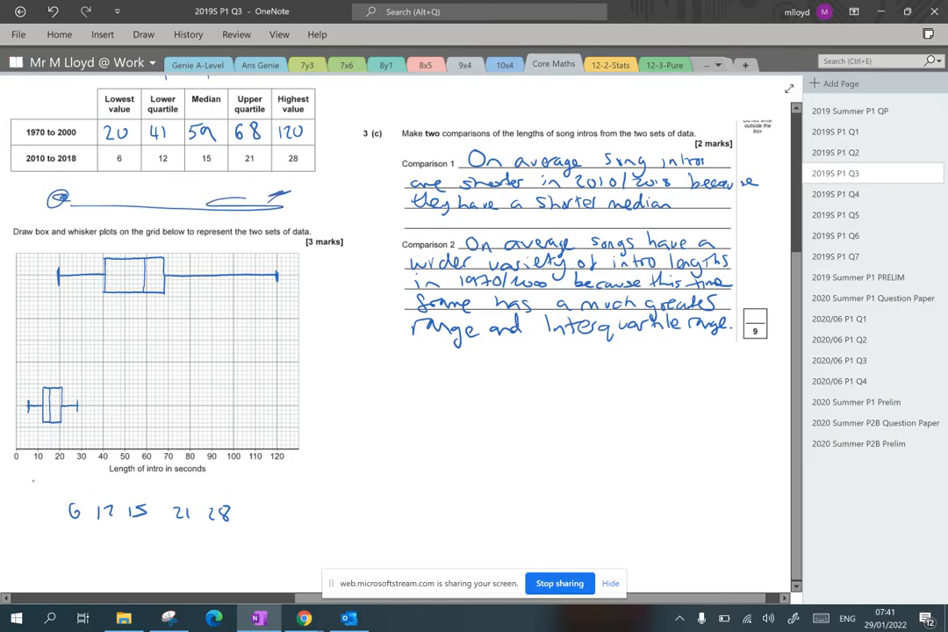
drag(26, 481, 74, 477)
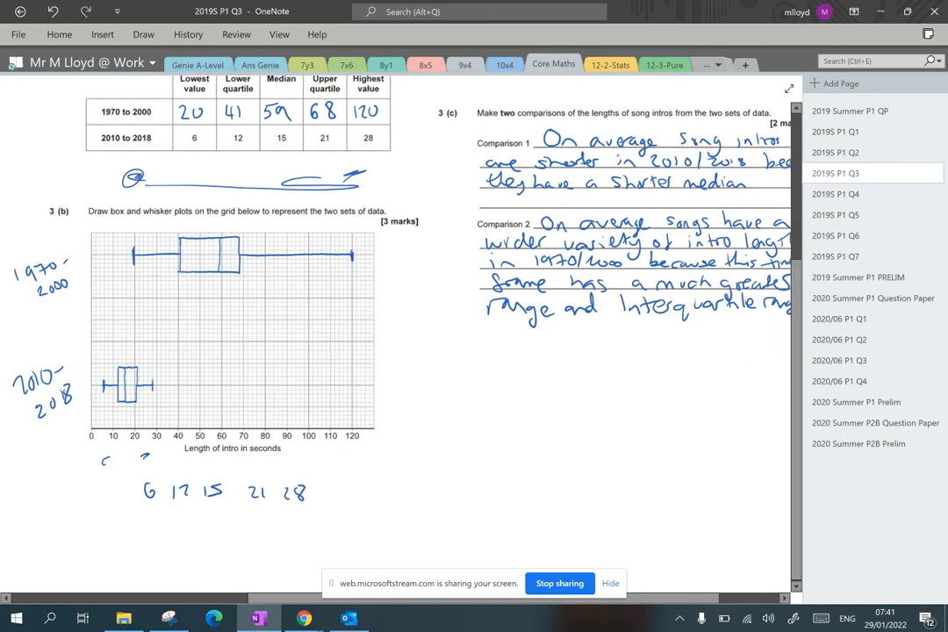
scroll(down, 3)
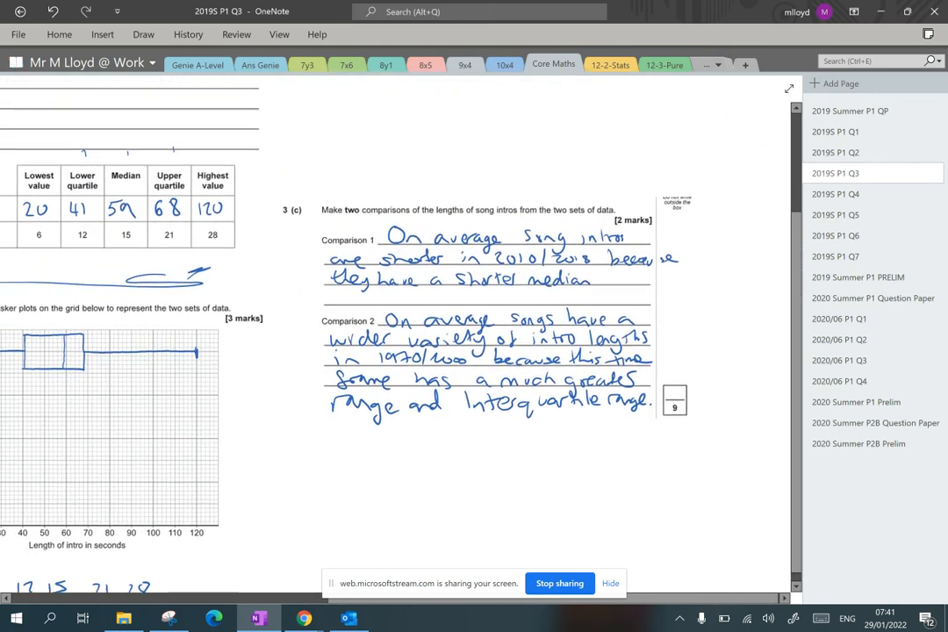